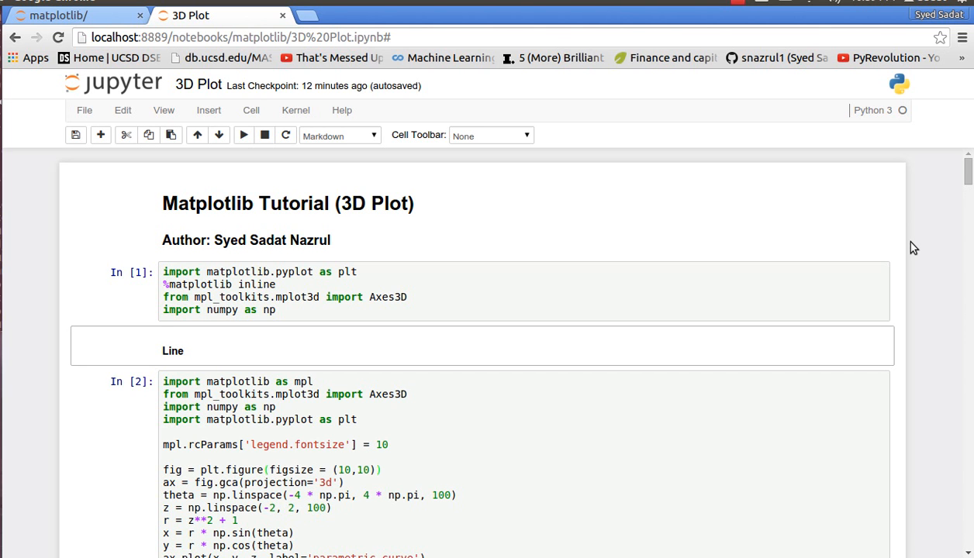
{"action": "mouse_move", "coordinate": [663, 278]}
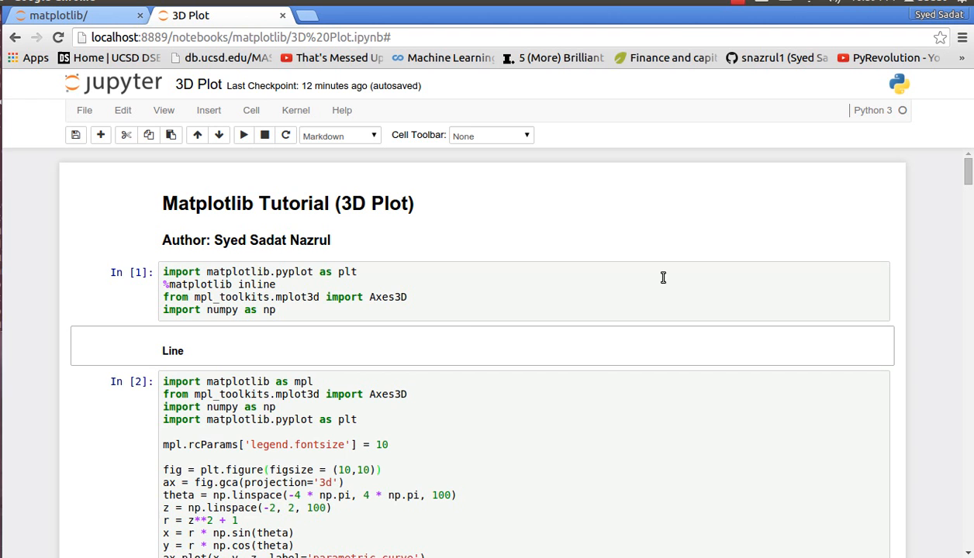
{"action": "mouse_move", "coordinate": [337, 314]}
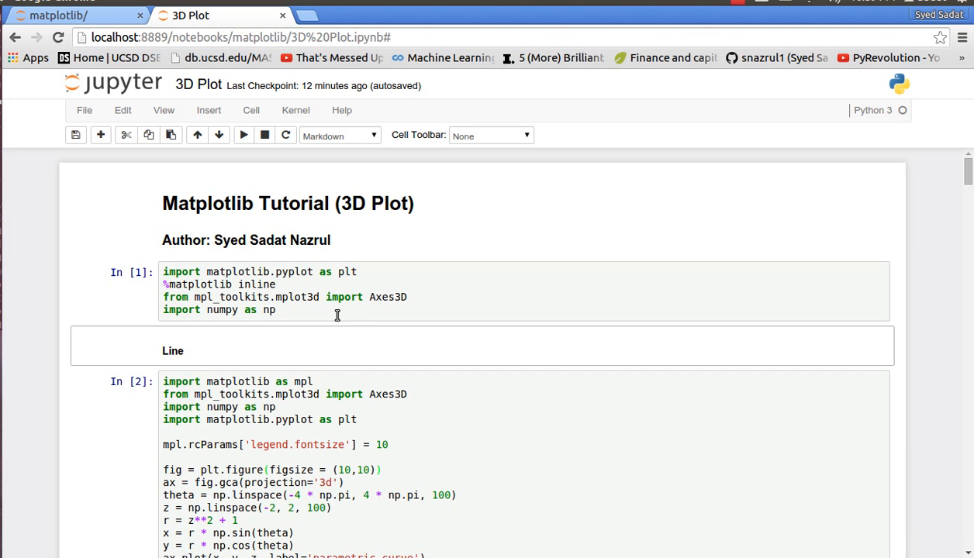
{"action": "mouse_move", "coordinate": [289, 277]}
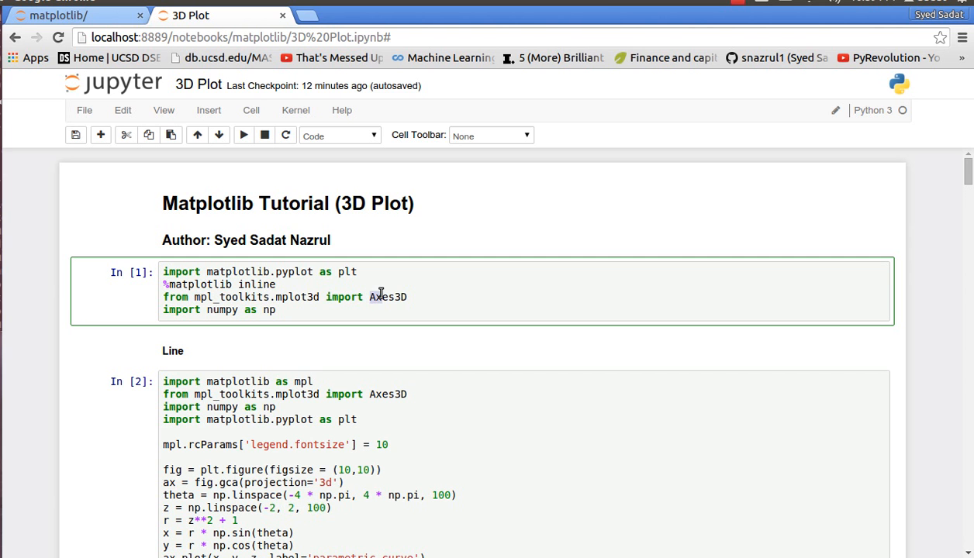
{"action": "mouse_move", "coordinate": [673, 311]}
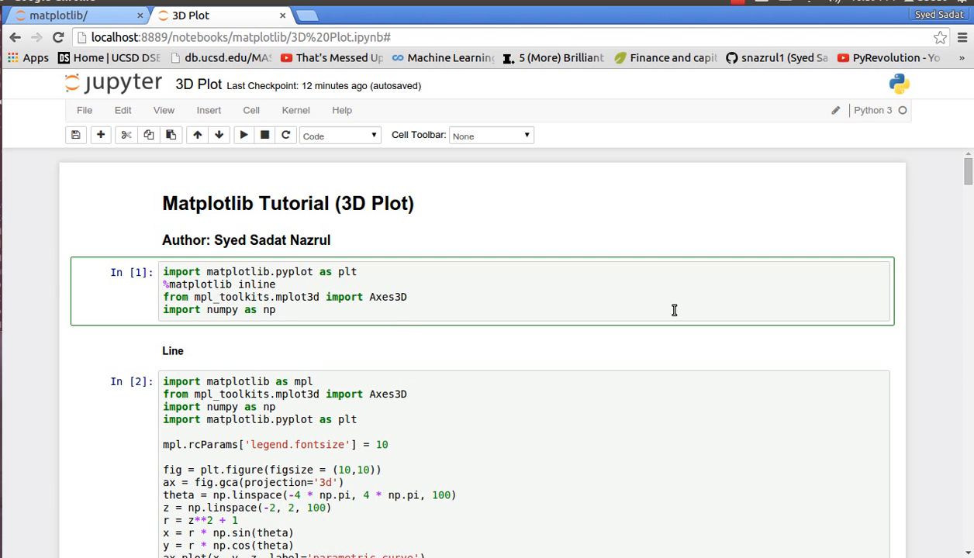
Scroll down to cell In [3] with the ax.scatter loops and its red-circle/blue-triangle 3D scatter output
{"action": "scroll", "scroll_direction": "down", "scroll_amount": 3}
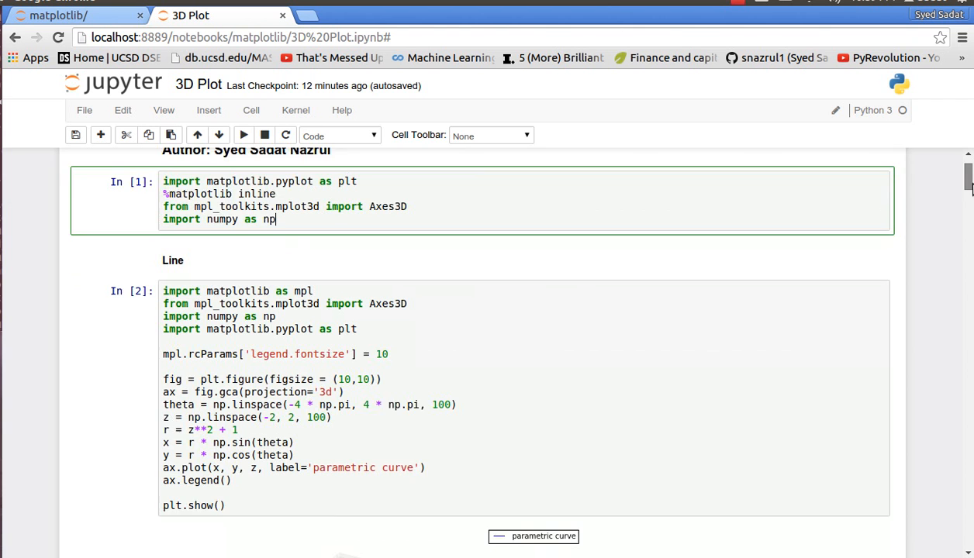
{"action": "scroll", "scroll_direction": "down", "scroll_amount": 3}
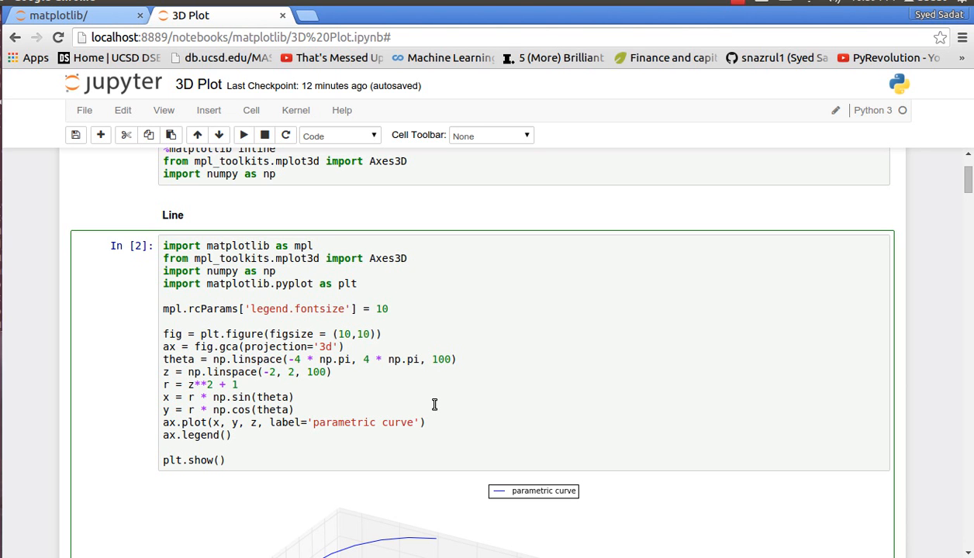
{"action": "mouse_move", "coordinate": [446, 285]}
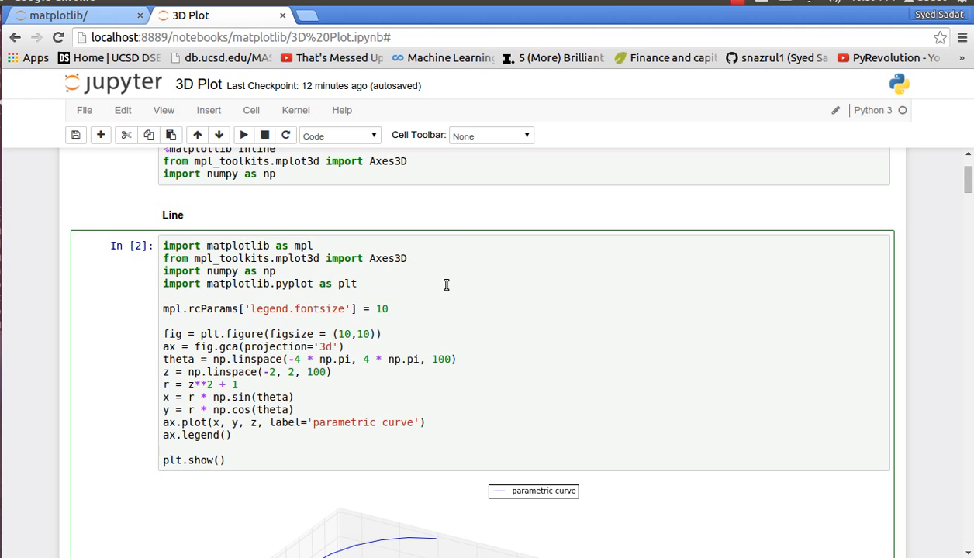
{"action": "mouse_move", "coordinate": [385, 403]}
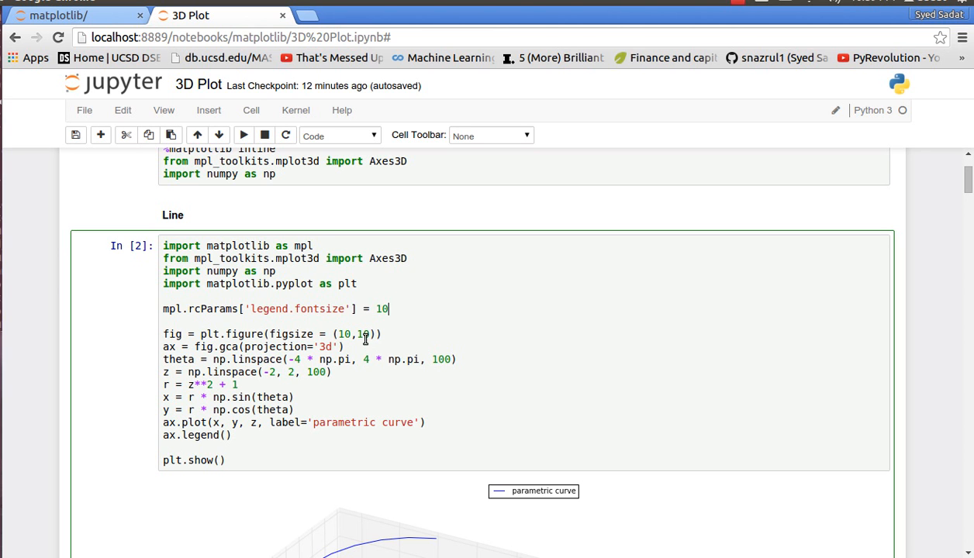
{"action": "mouse_move", "coordinate": [965, 186]}
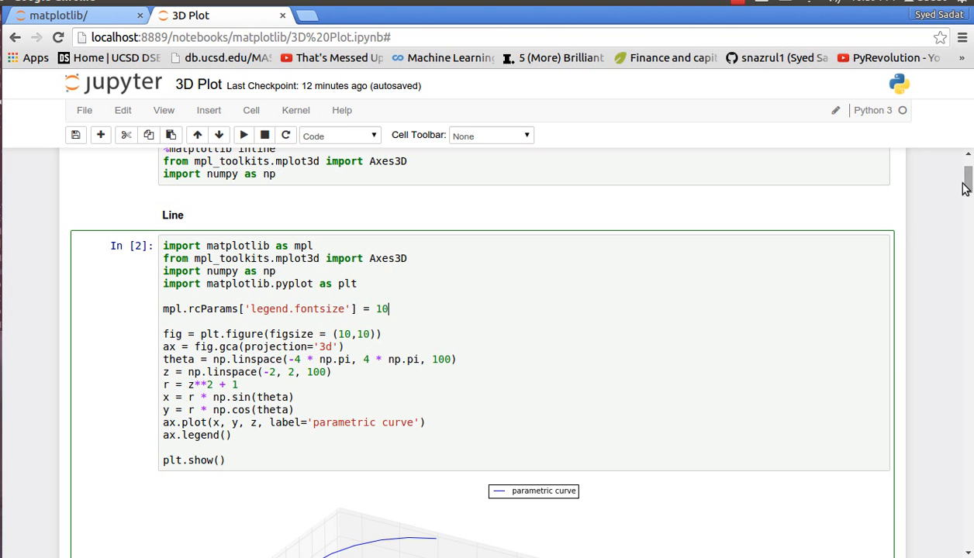
{"action": "scroll", "scroll_direction": "down", "scroll_amount": 3}
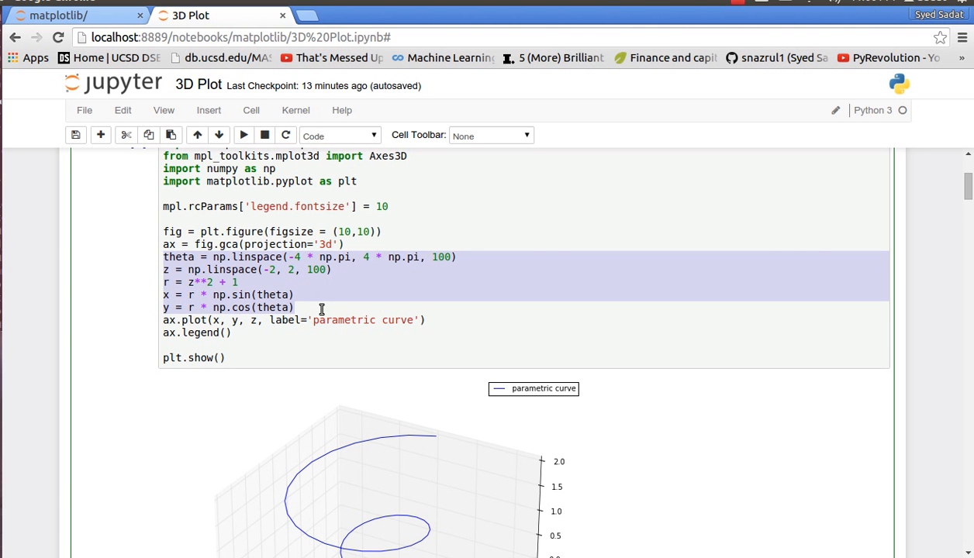
{"action": "mouse_move", "coordinate": [478, 342]}
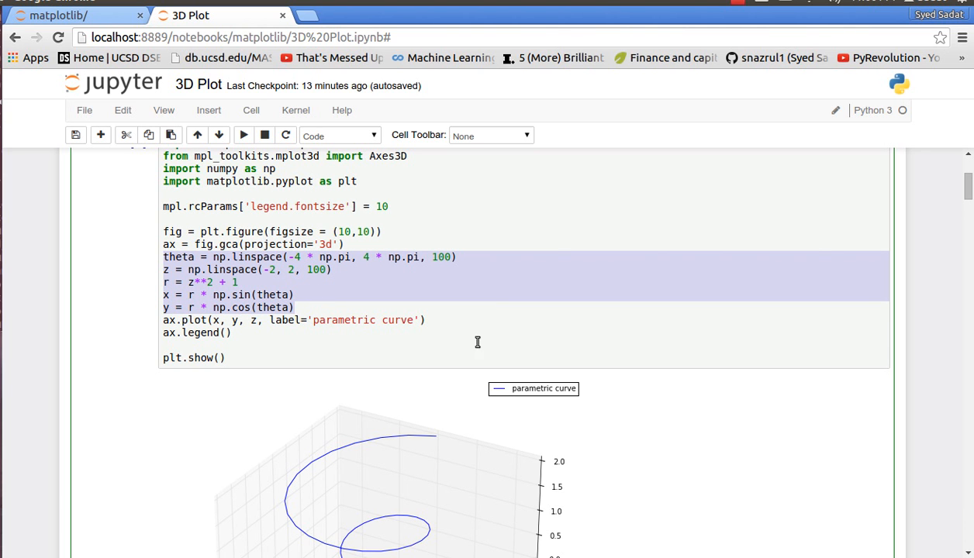
{"action": "scroll", "scroll_direction": "down", "scroll_amount": 3}
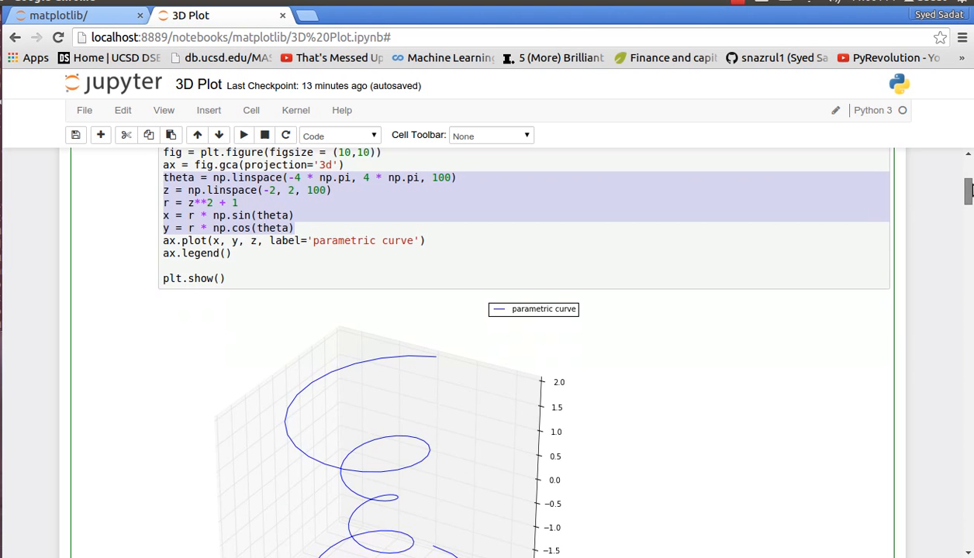
{"action": "scroll", "scroll_direction": "down", "scroll_amount": 3}
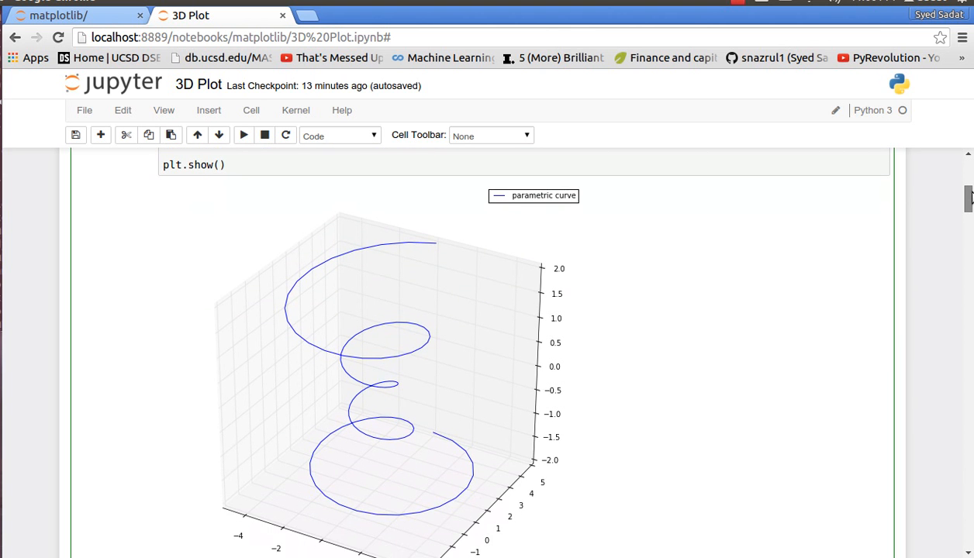
{"action": "scroll", "scroll_direction": "up", "scroll_amount": 3}
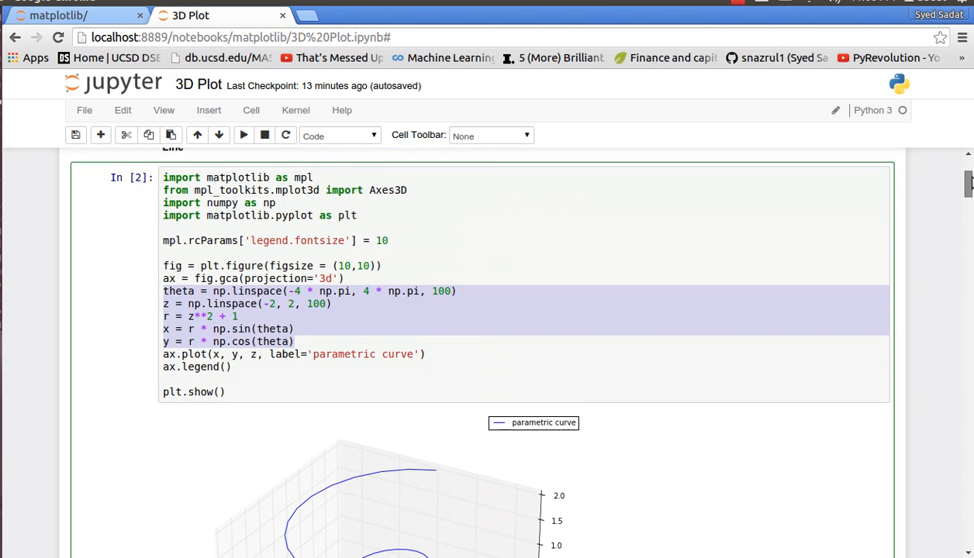
{"action": "scroll", "scroll_direction": "down", "scroll_amount": 3}
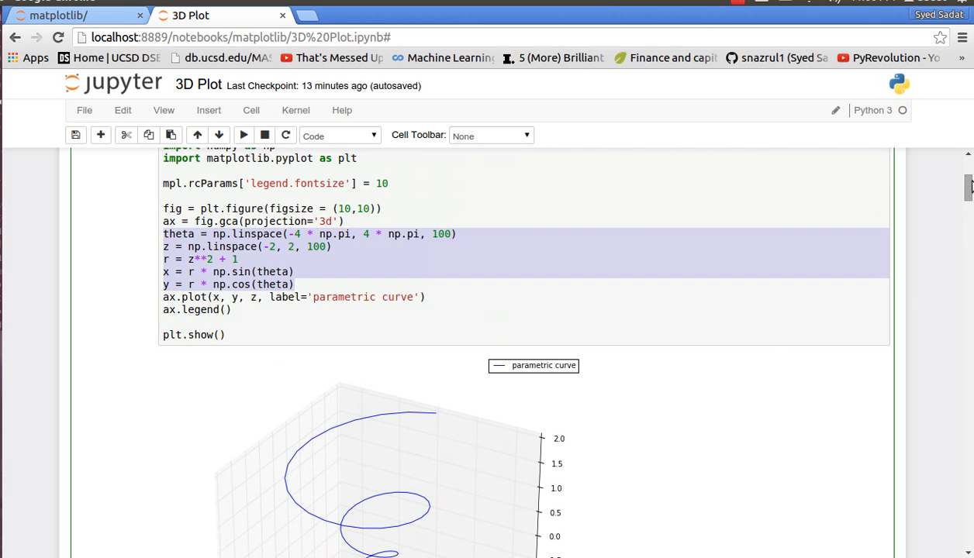
{"action": "scroll", "scroll_direction": "down", "scroll_amount": 3}
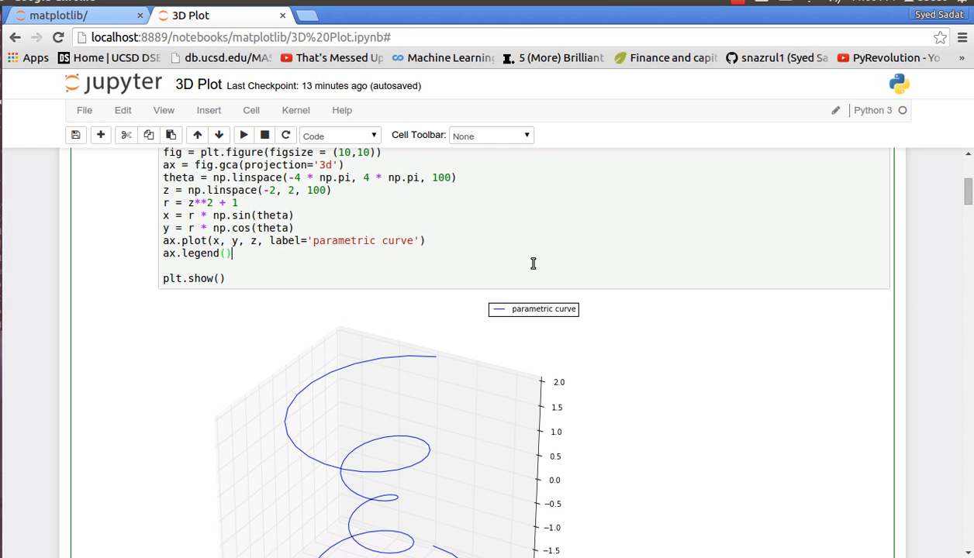
{"action": "scroll", "scroll_direction": "down", "scroll_amount": 3}
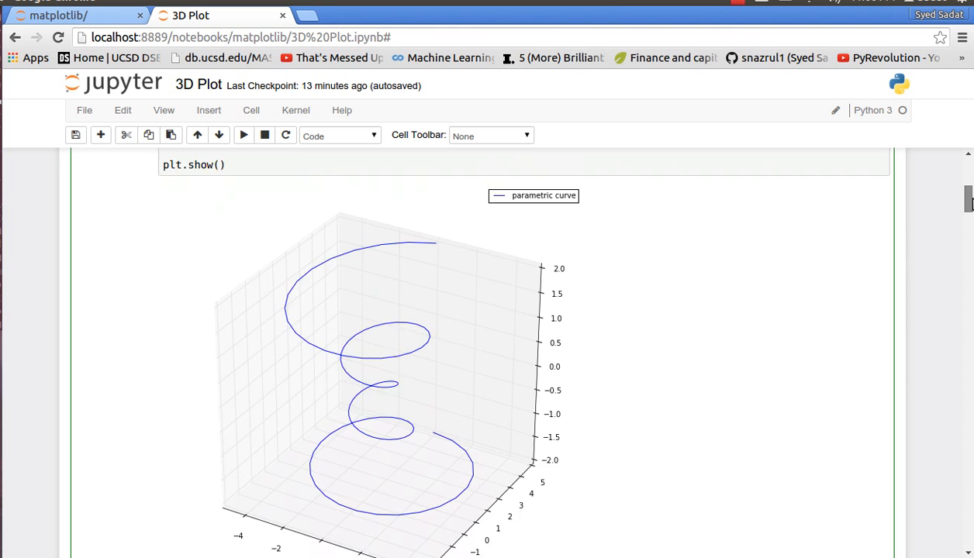
{"action": "scroll", "scroll_direction": "down", "scroll_amount": 3}
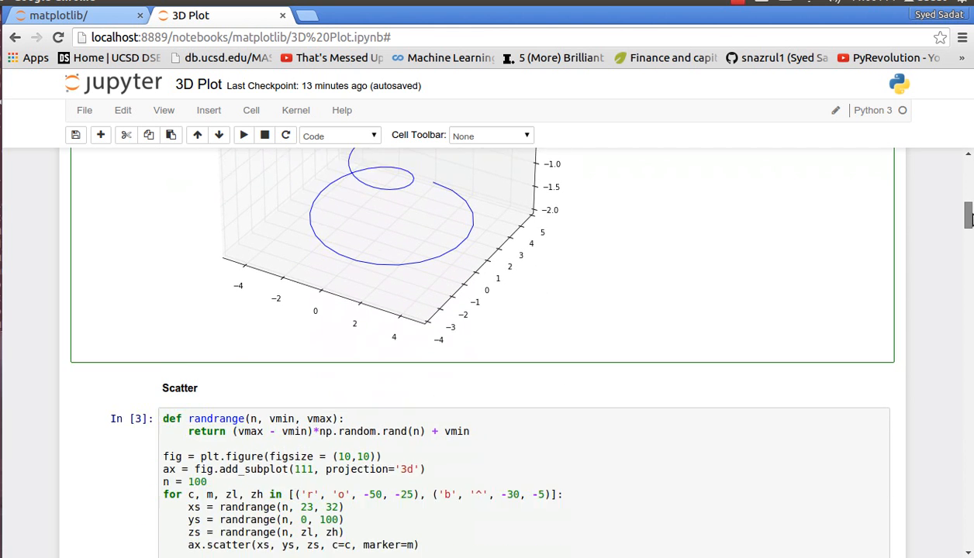
{"action": "scroll", "scroll_direction": "down", "scroll_amount": 3}
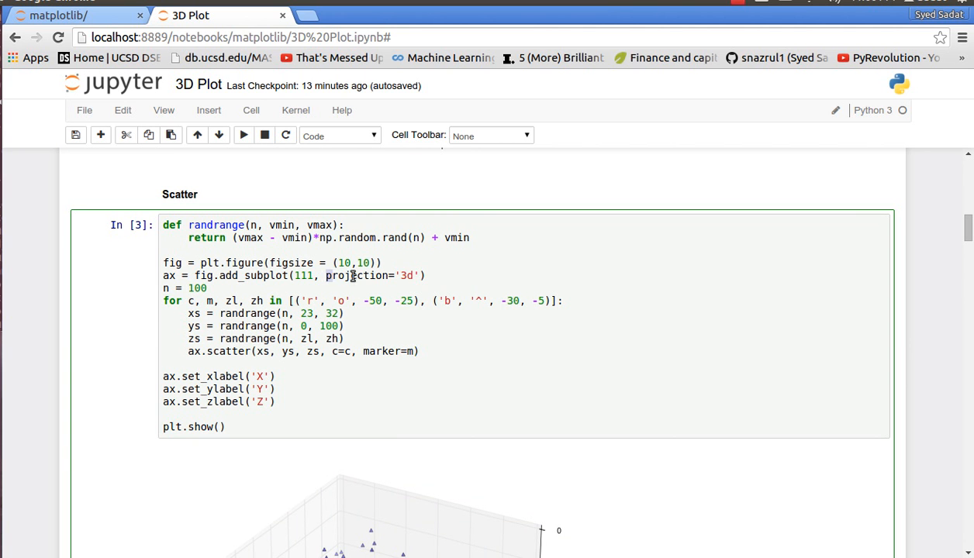
{"action": "mouse_move", "coordinate": [381, 342]}
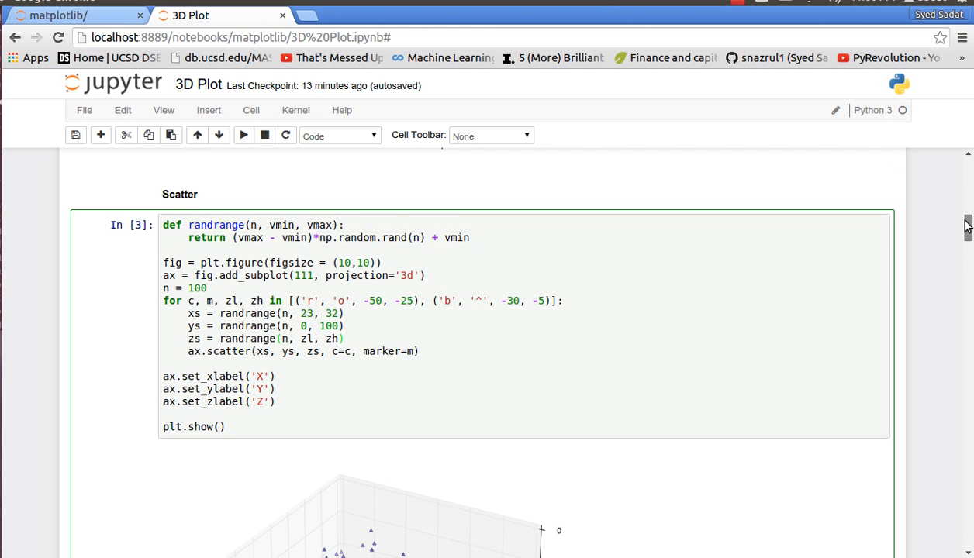
{"action": "scroll", "scroll_direction": "down", "scroll_amount": 3}
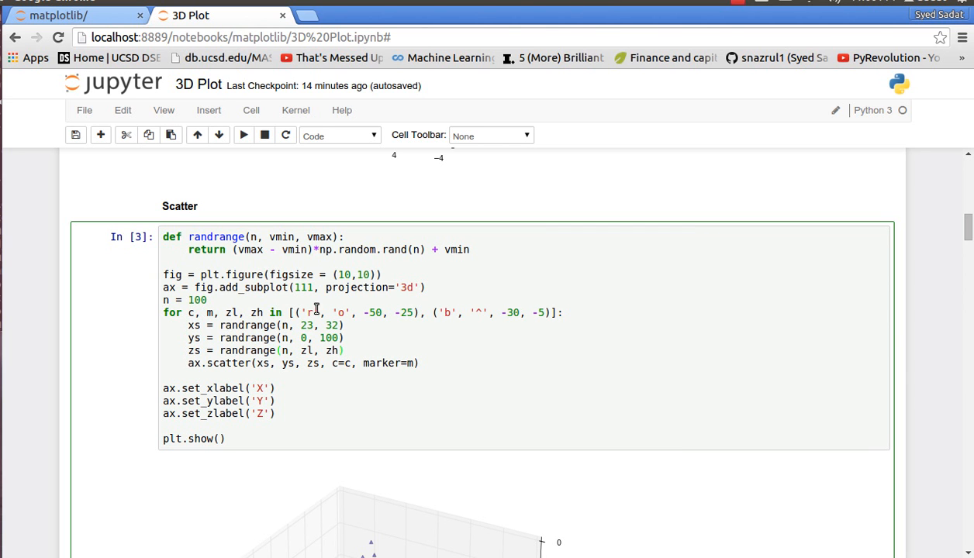
{"action": "mouse_move", "coordinate": [409, 312]}
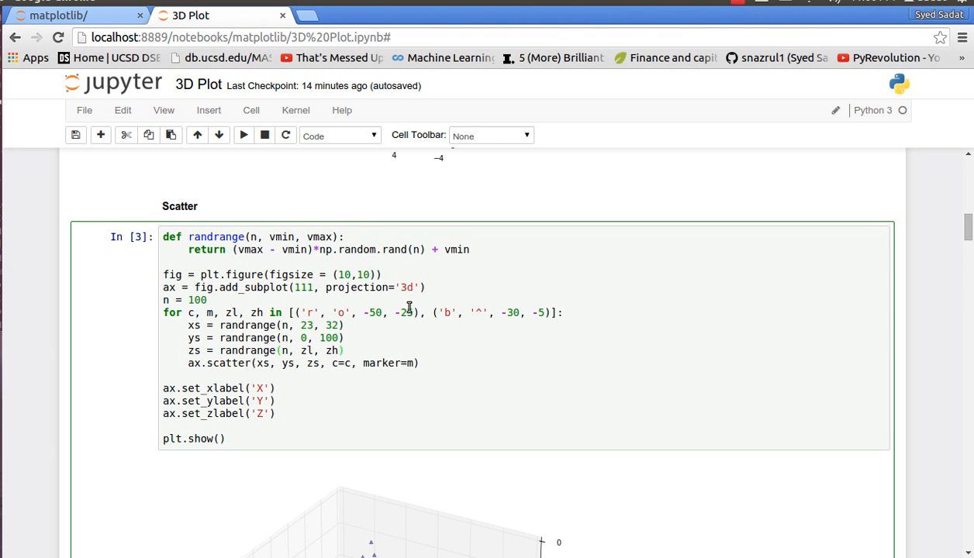
{"action": "mouse_move", "coordinate": [318, 307]}
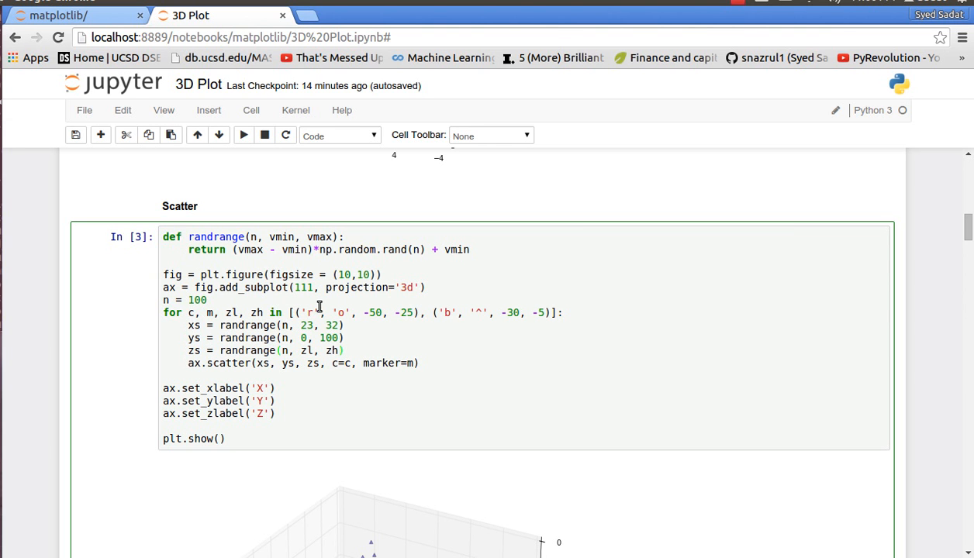
{"action": "mouse_move", "coordinate": [380, 316]}
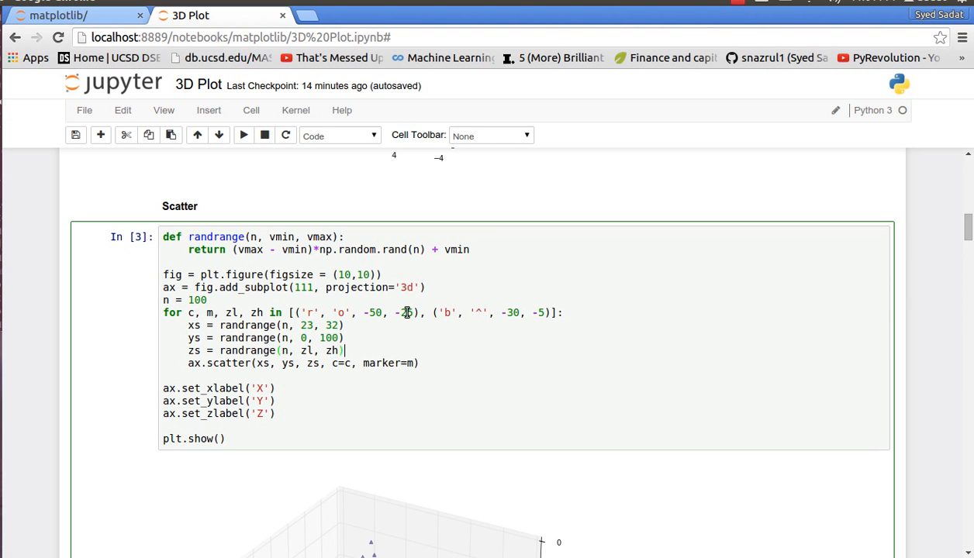
{"action": "type", "text": "2"}
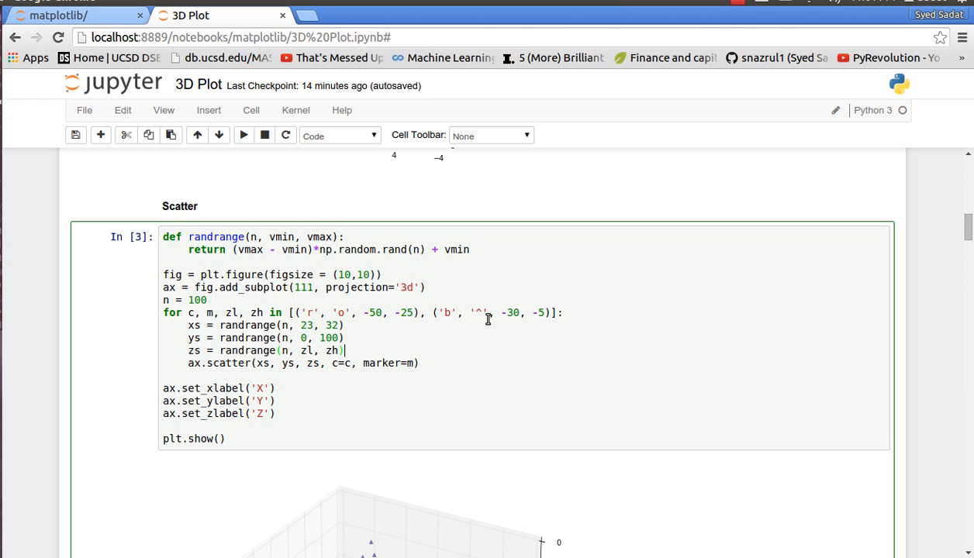
{"action": "mouse_move", "coordinate": [580, 318]}
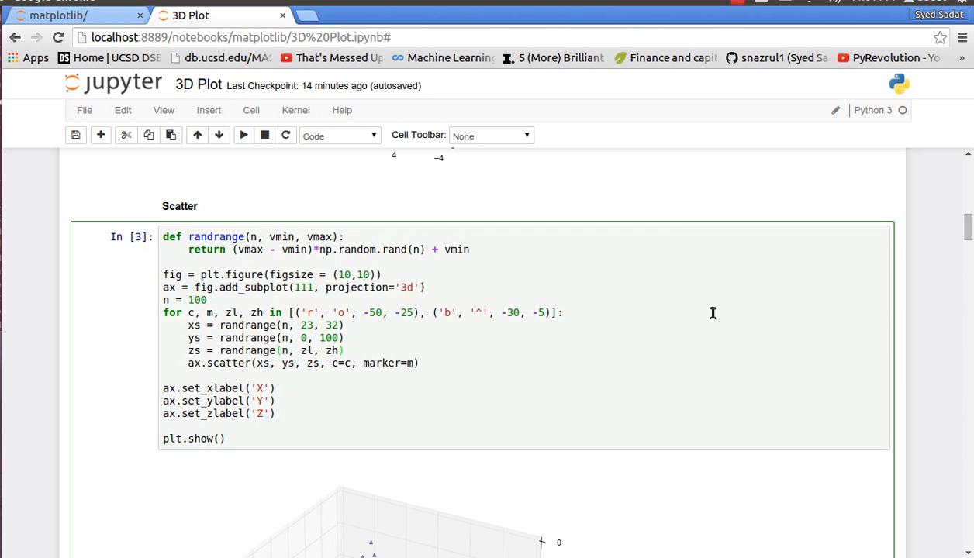
{"action": "mouse_move", "coordinate": [271, 368]}
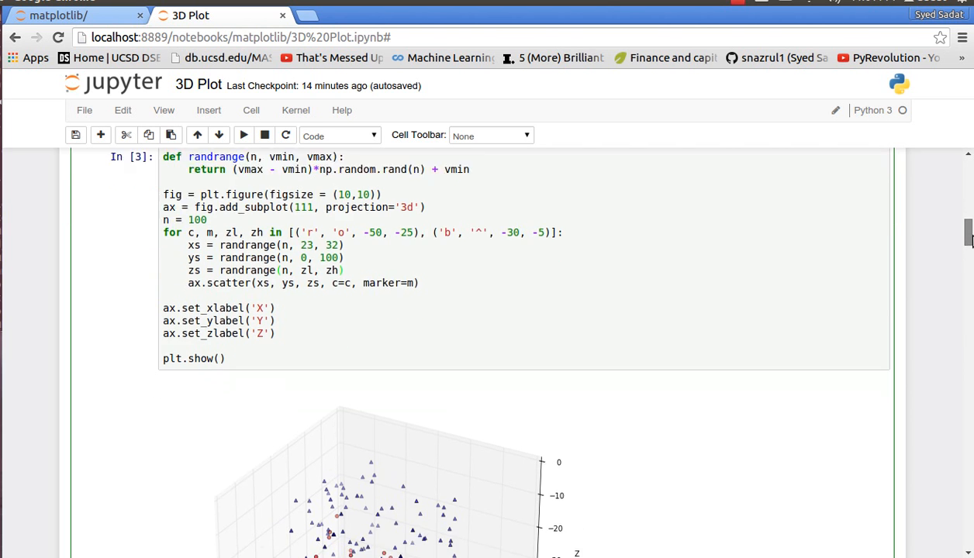
Scroll past the 3D scatter output to the Wireframe heading and cell In [4]
{"action": "scroll", "scroll_direction": "down", "scroll_amount": 3}
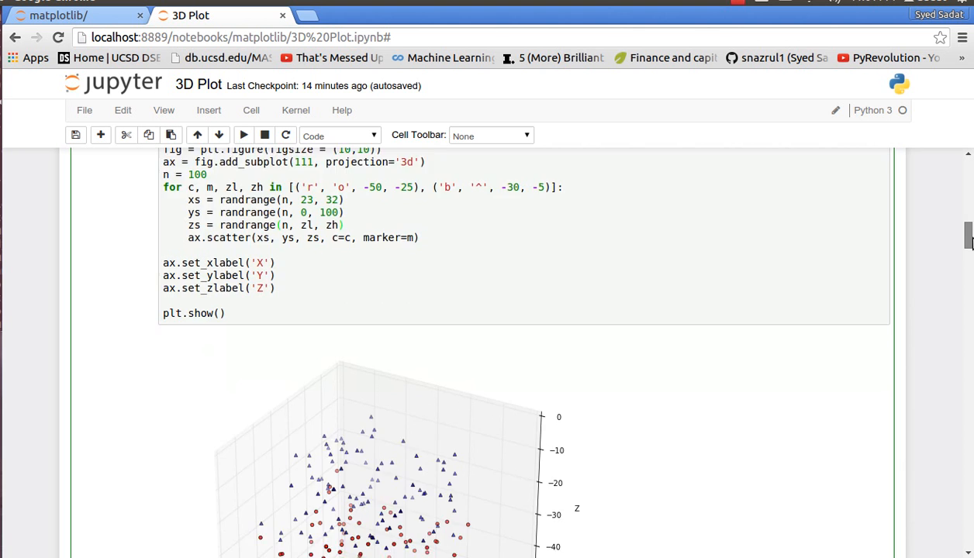
{"action": "scroll", "scroll_direction": "down", "scroll_amount": 3}
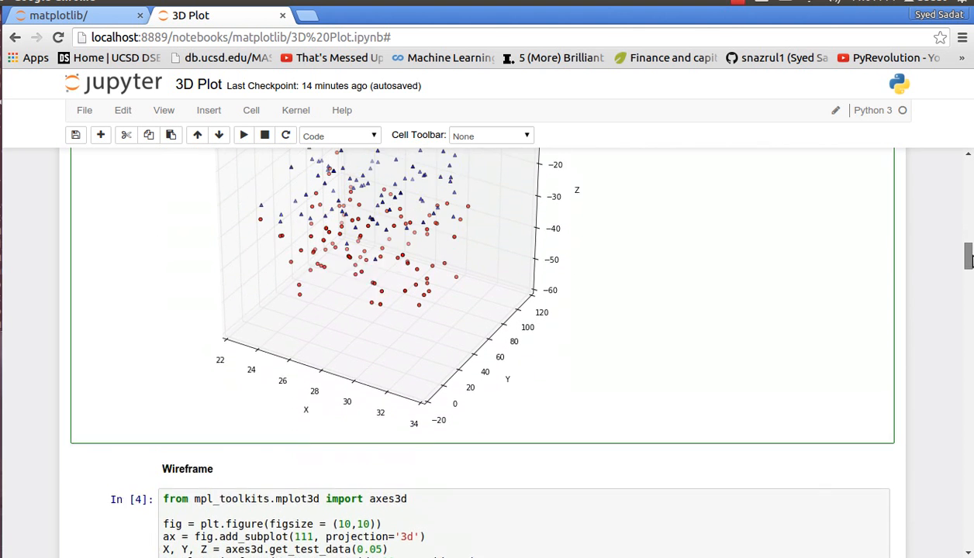
{"action": "scroll", "scroll_direction": "up", "scroll_amount": 3}
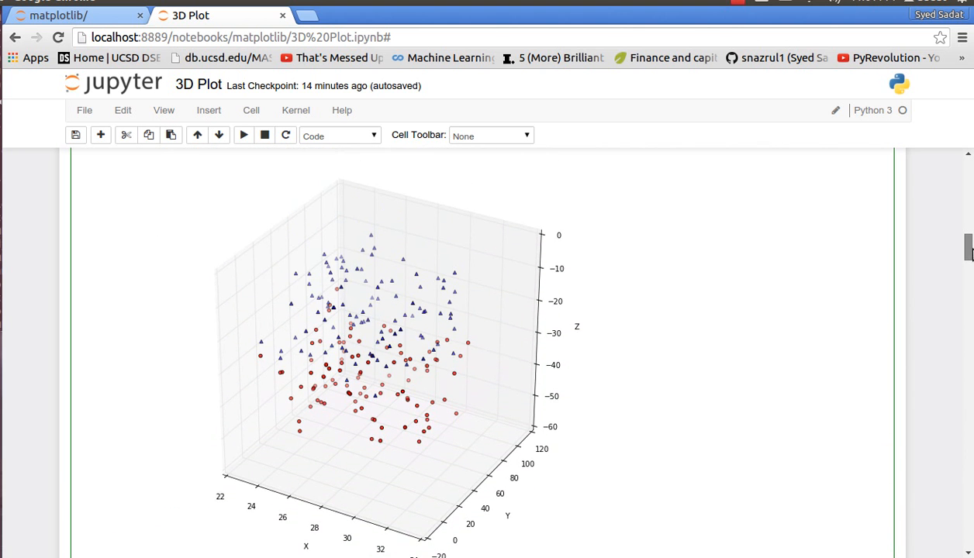
{"action": "scroll", "scroll_direction": "down", "scroll_amount": 3}
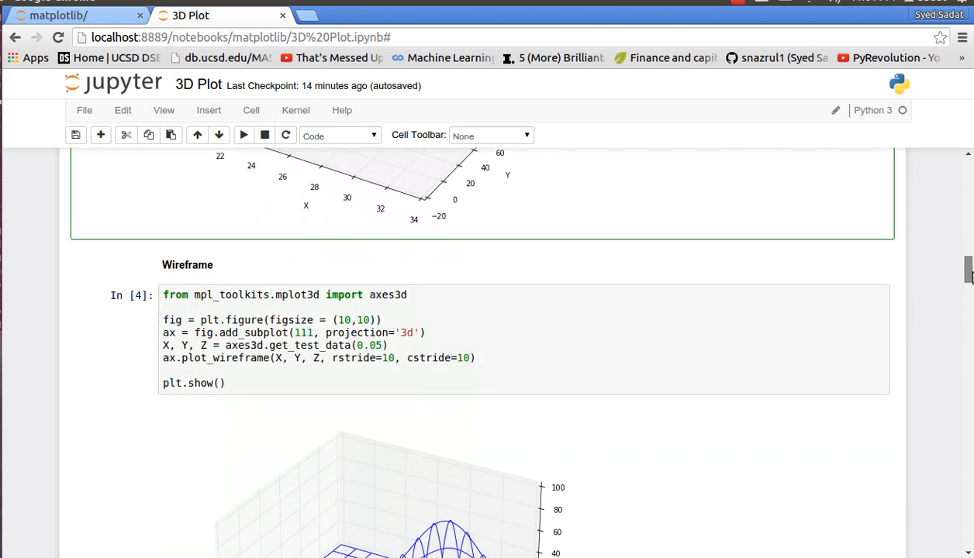
Bring cell In [4] into view and select its plot_wireframe code
{"action": "scroll", "scroll_direction": "down", "scroll_amount": 3}
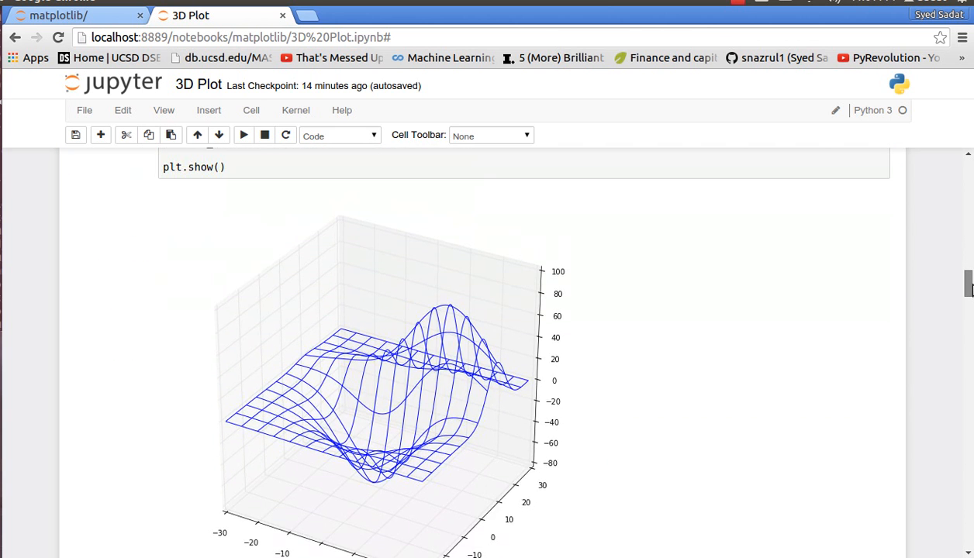
{"action": "scroll", "scroll_direction": "down", "scroll_amount": 3}
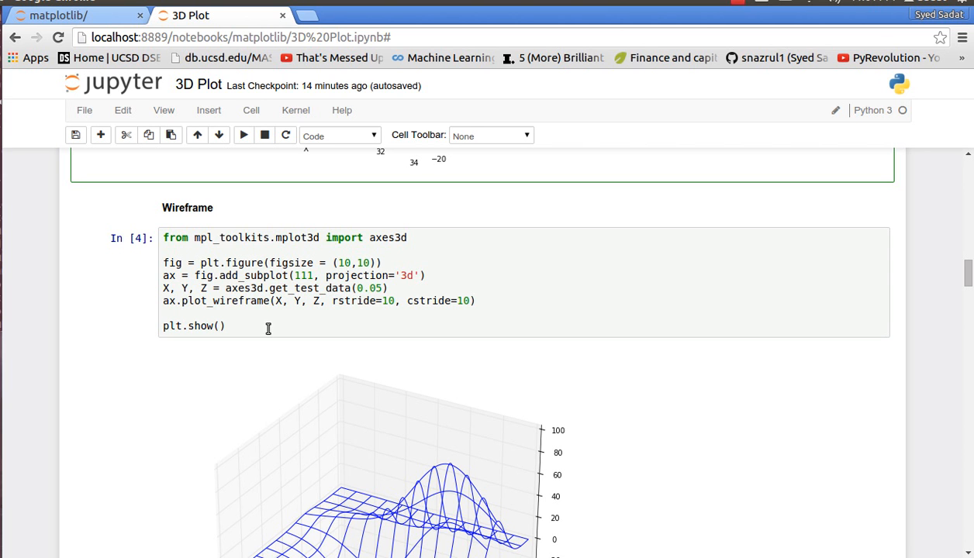
{"action": "left_click", "coordinate": [226, 287]}
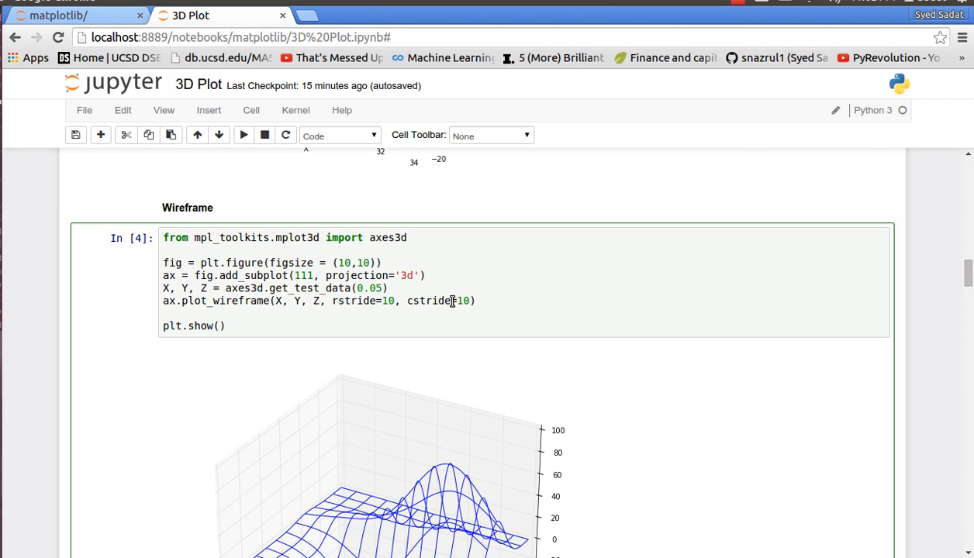
{"action": "mouse_move", "coordinate": [712, 262]}
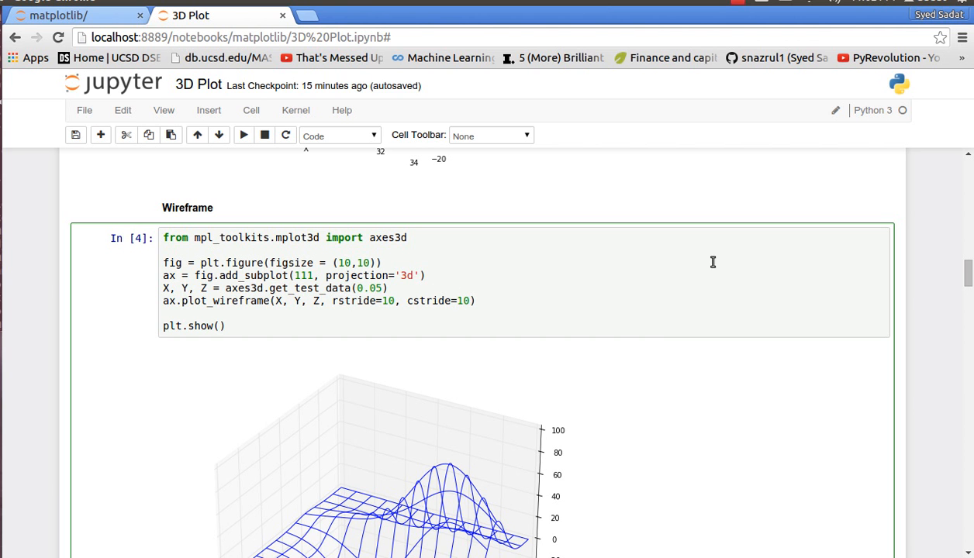
Scroll past the blue wireframe mesh output down to the Surface cell In [5]
{"action": "scroll", "scroll_direction": "down", "scroll_amount": 3}
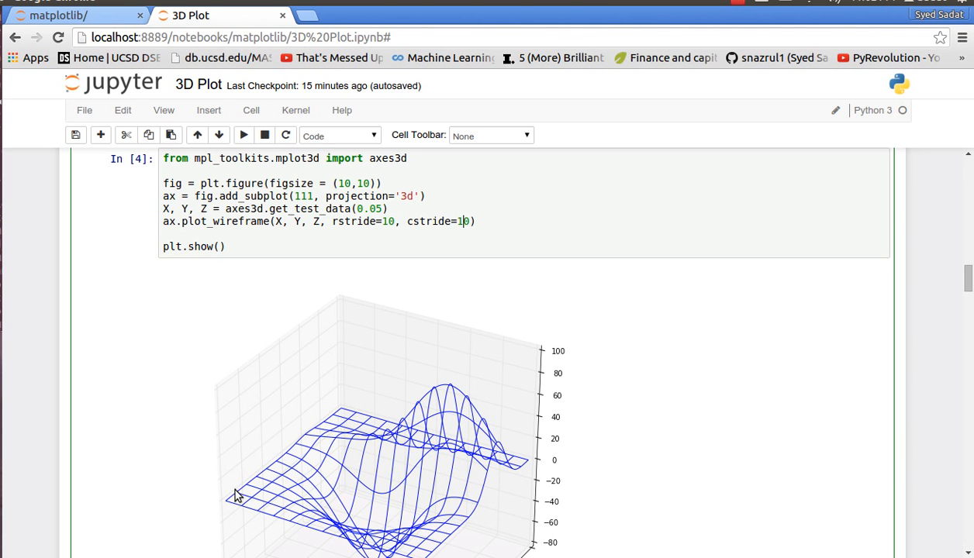
{"action": "mouse_move", "coordinate": [715, 380]}
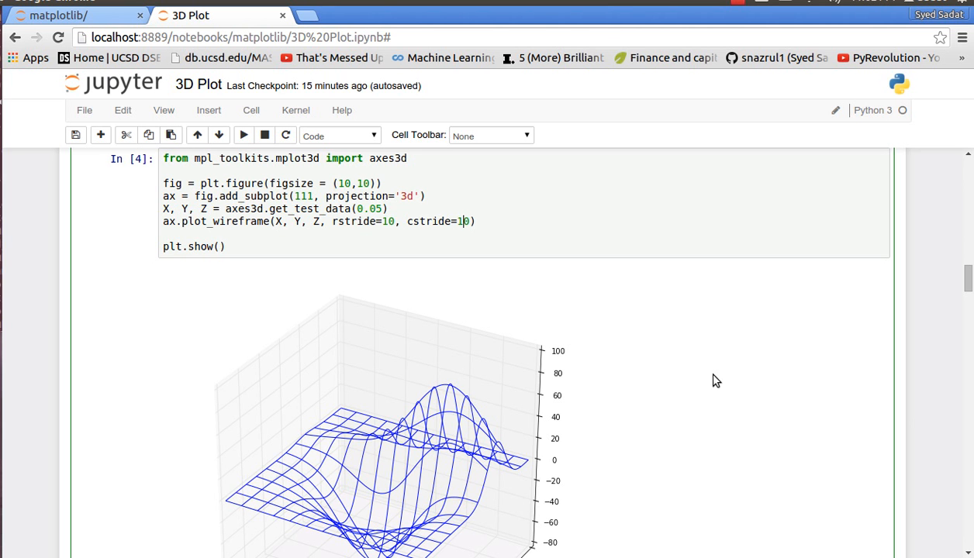
{"action": "scroll", "scroll_direction": "down", "scroll_amount": 3}
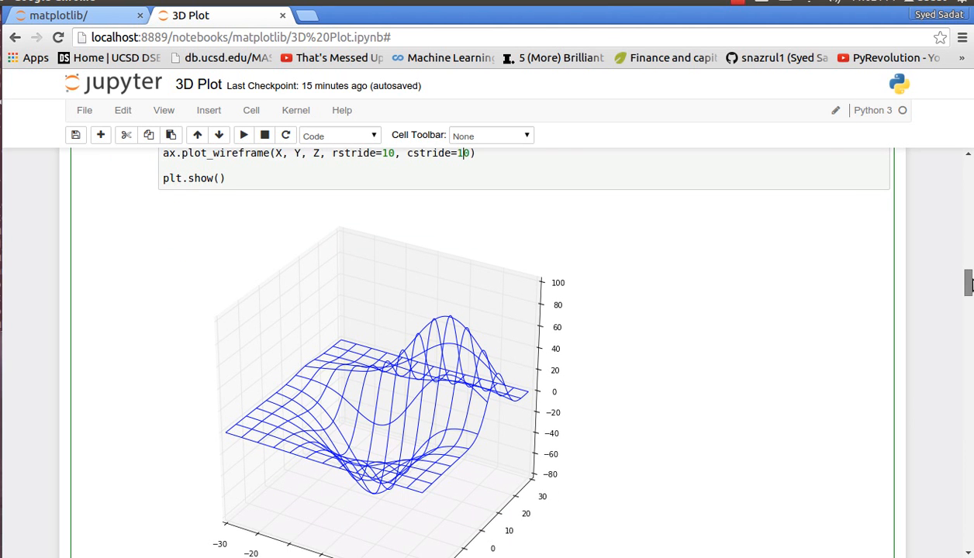
{"action": "scroll", "scroll_direction": "down", "scroll_amount": 3}
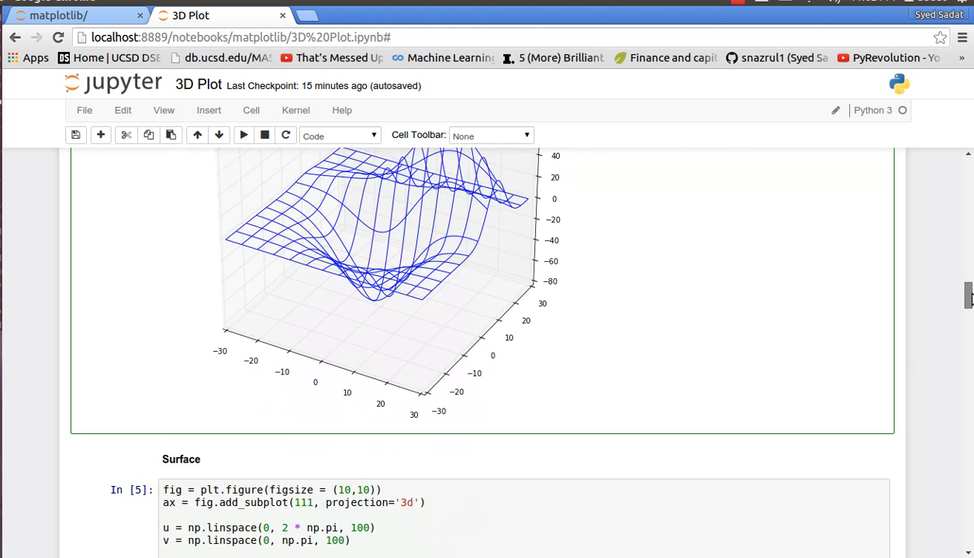
{"action": "scroll", "scroll_direction": "down", "scroll_amount": 3}
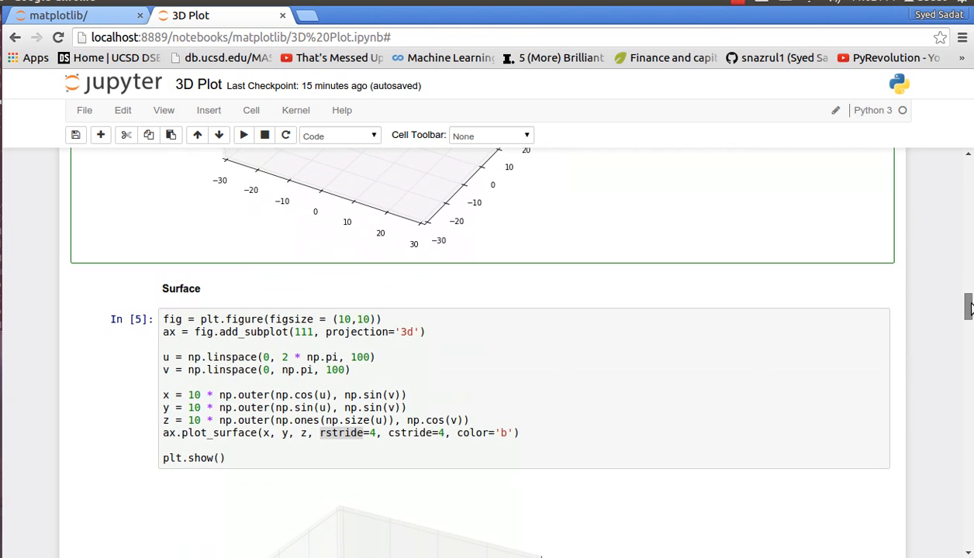
Review cell In [5]'s plot_surface sphere code and output, then scroll to the Contour cell In [6]
{"action": "scroll", "scroll_direction": "down", "scroll_amount": 3}
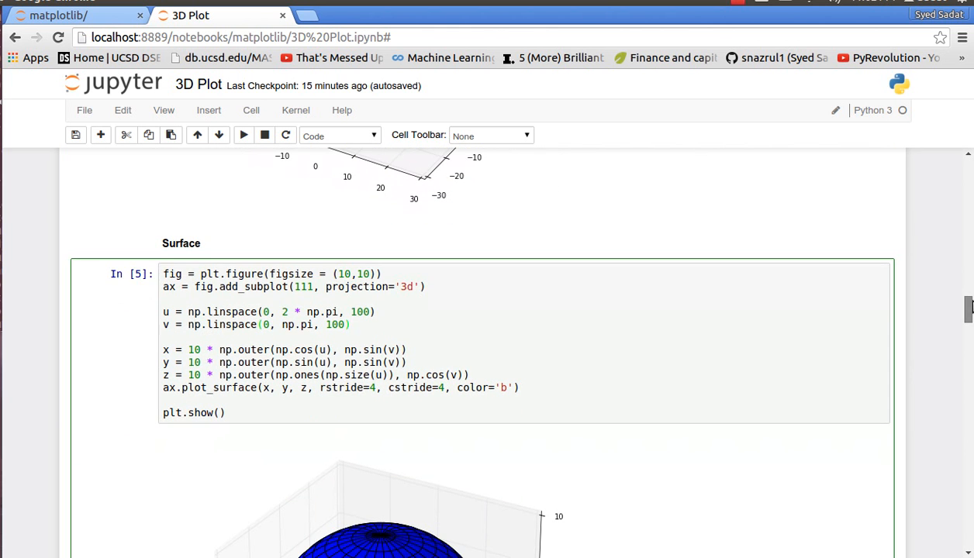
{"action": "scroll", "scroll_direction": "up", "scroll_amount": 3}
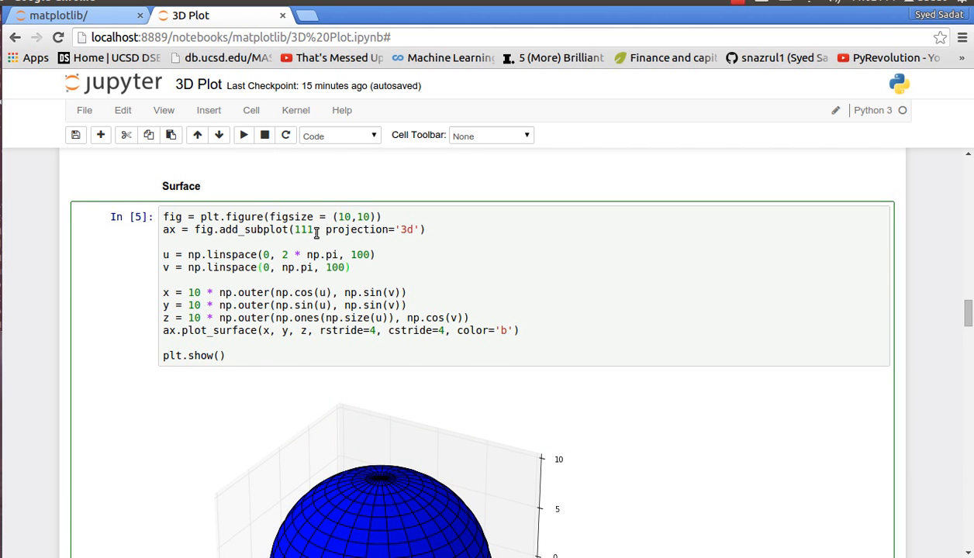
{"action": "mouse_move", "coordinate": [239, 230]}
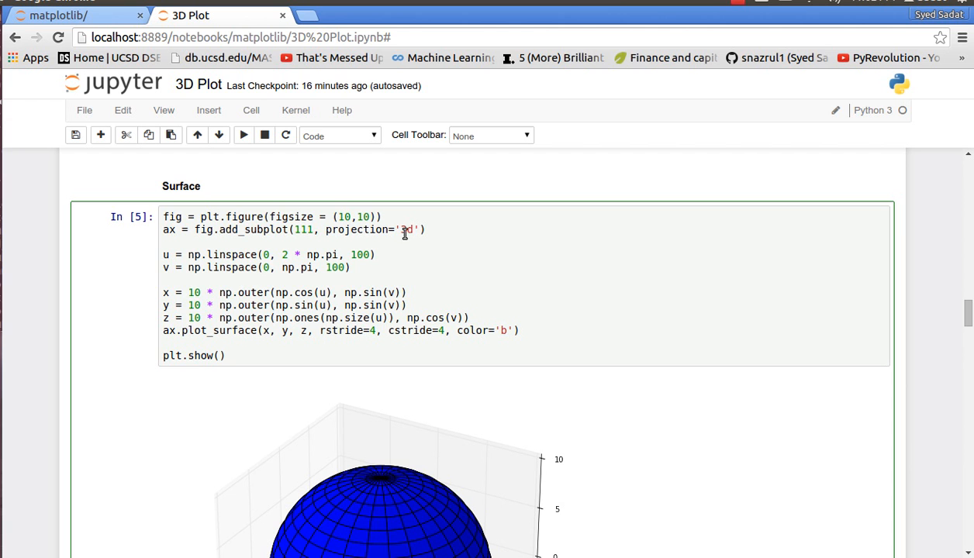
{"action": "mouse_move", "coordinate": [185, 308]}
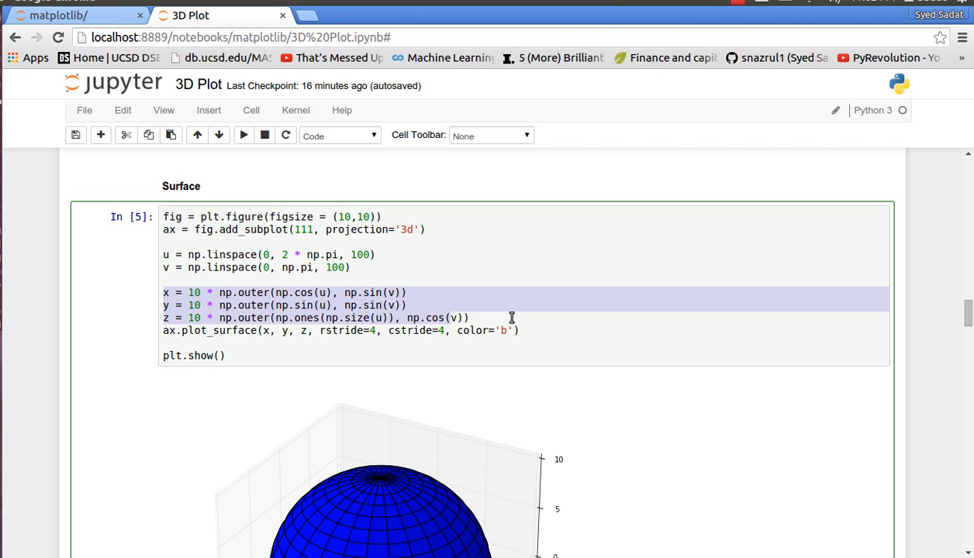
{"action": "mouse_move", "coordinate": [263, 338]}
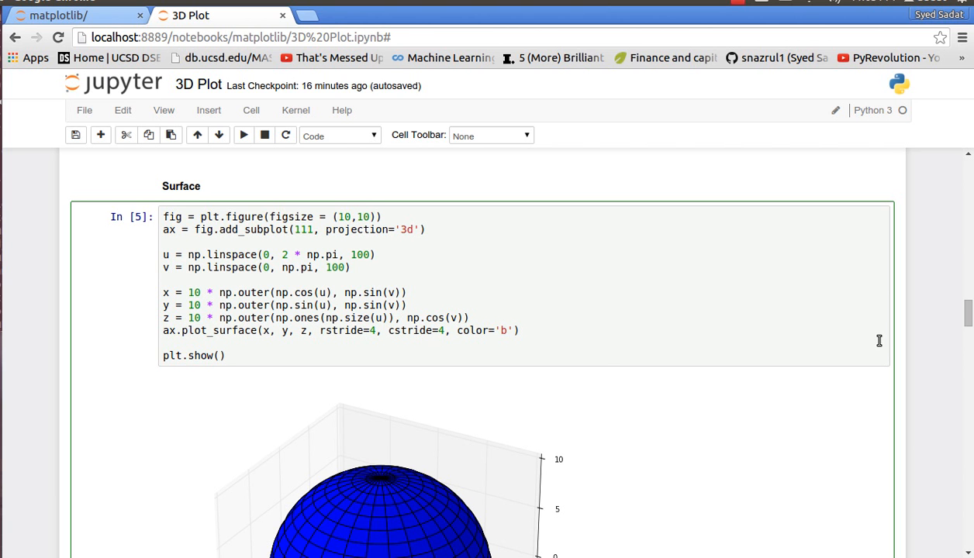
{"action": "scroll", "scroll_direction": "down", "scroll_amount": 3}
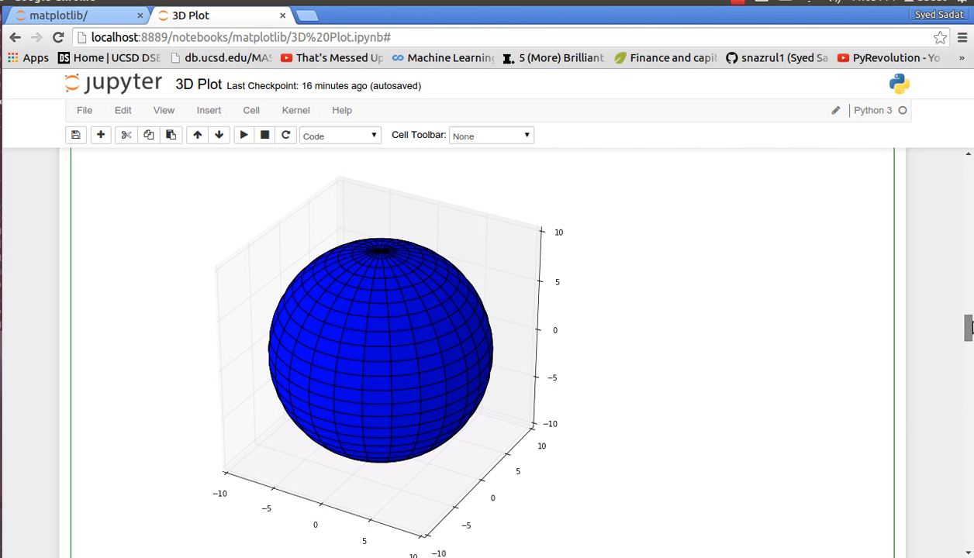
{"action": "scroll", "scroll_direction": "down", "scroll_amount": 3}
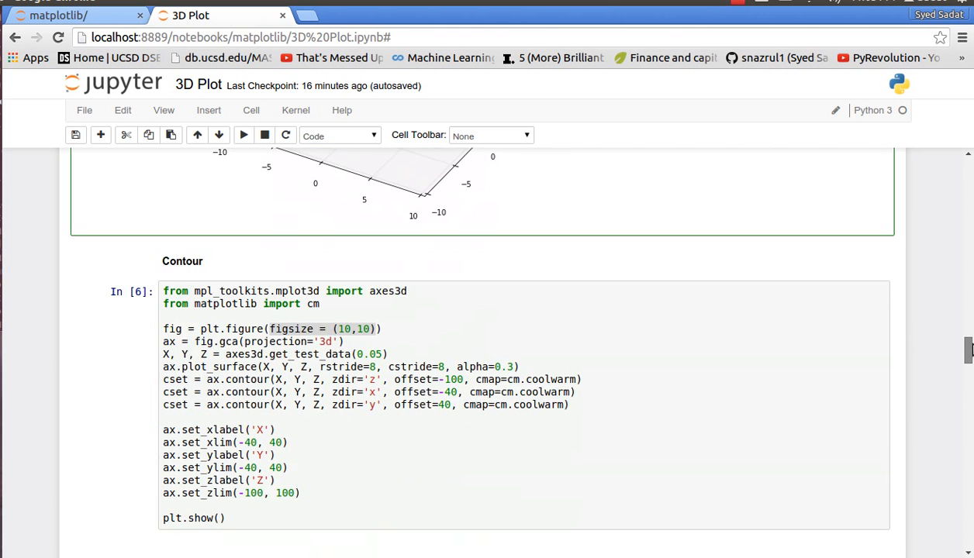
{"action": "scroll", "scroll_direction": "down", "scroll_amount": 3}
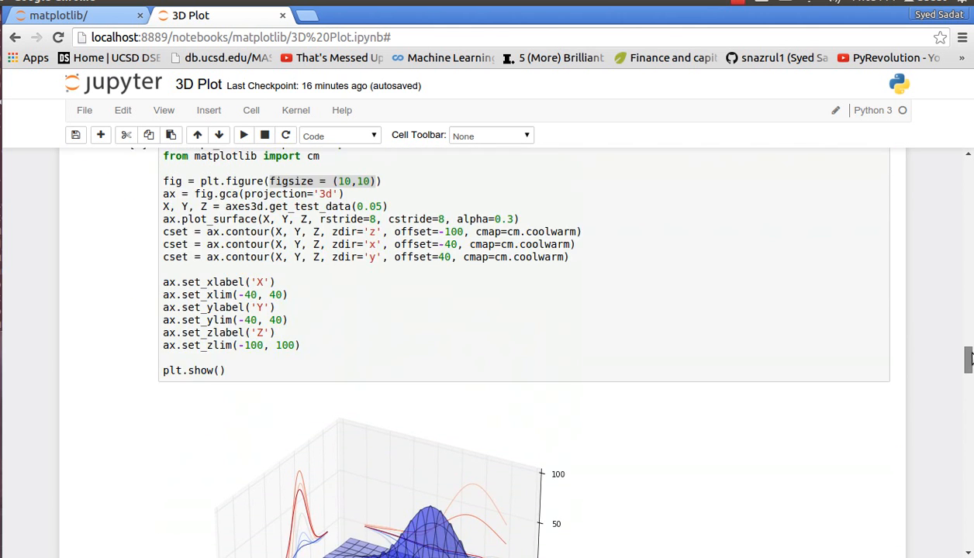
{"action": "scroll", "scroll_direction": "up", "scroll_amount": 3}
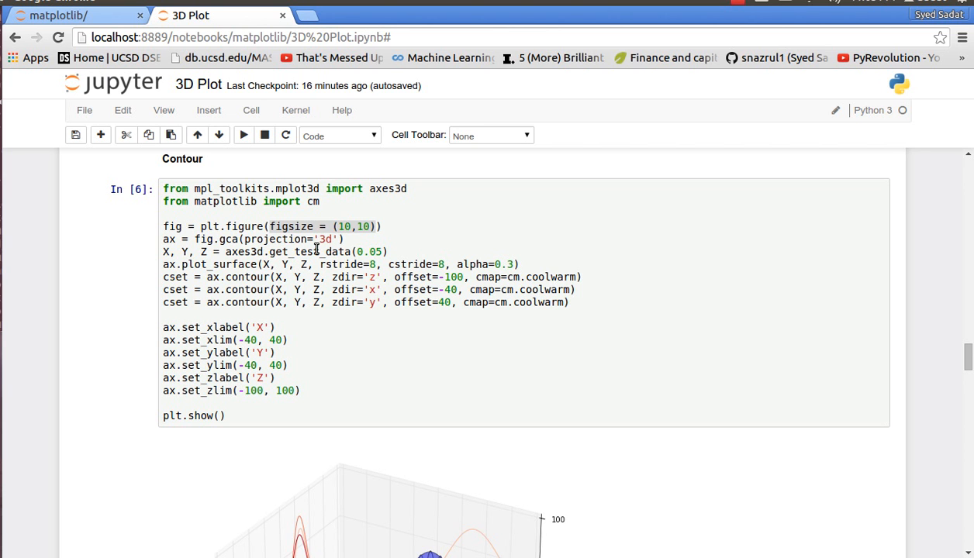
{"action": "mouse_move", "coordinate": [246, 287]}
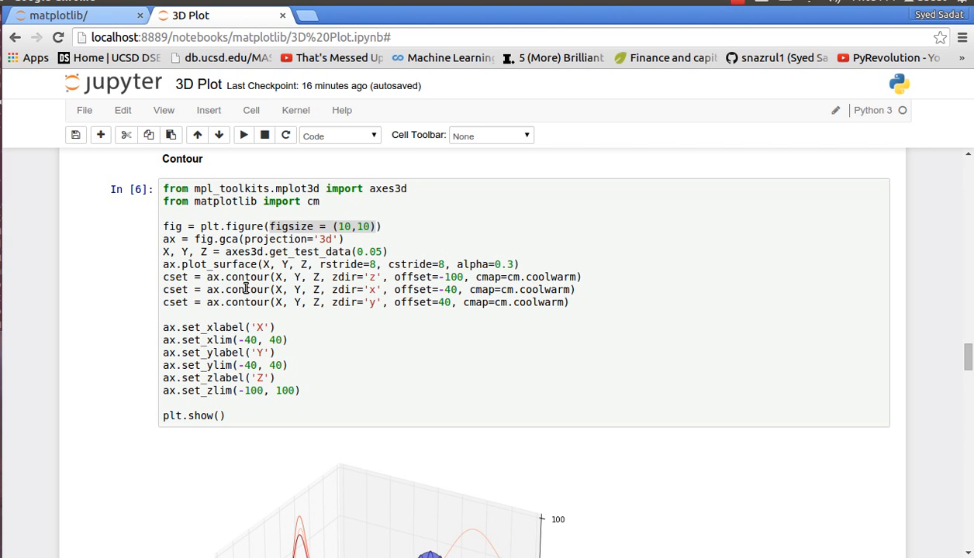
{"action": "mouse_move", "coordinate": [172, 281]}
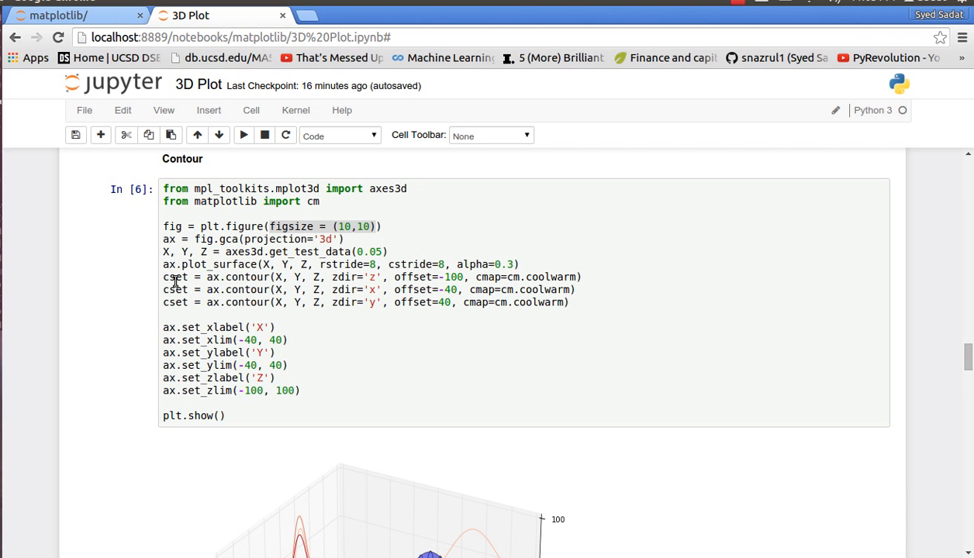
{"action": "mouse_move", "coordinate": [224, 244]}
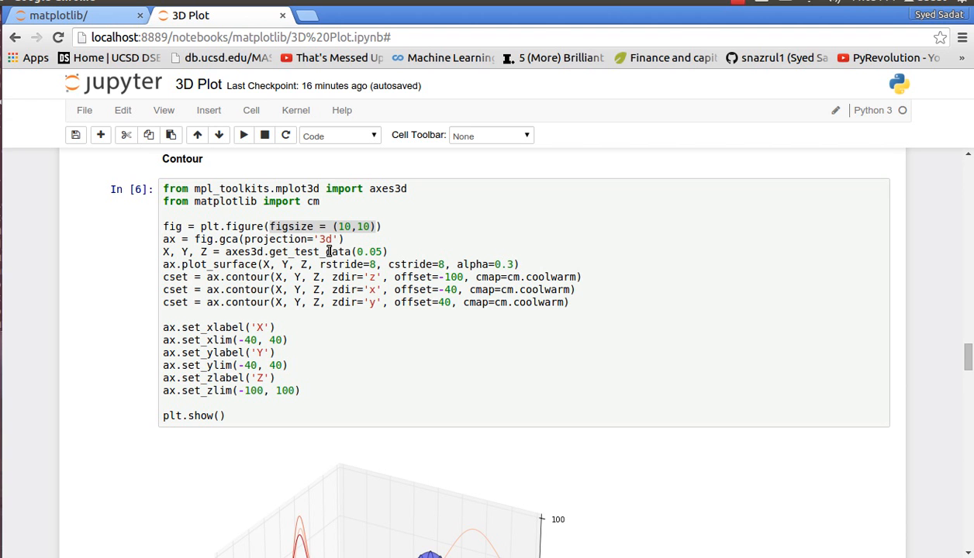
{"action": "mouse_move", "coordinate": [403, 264]}
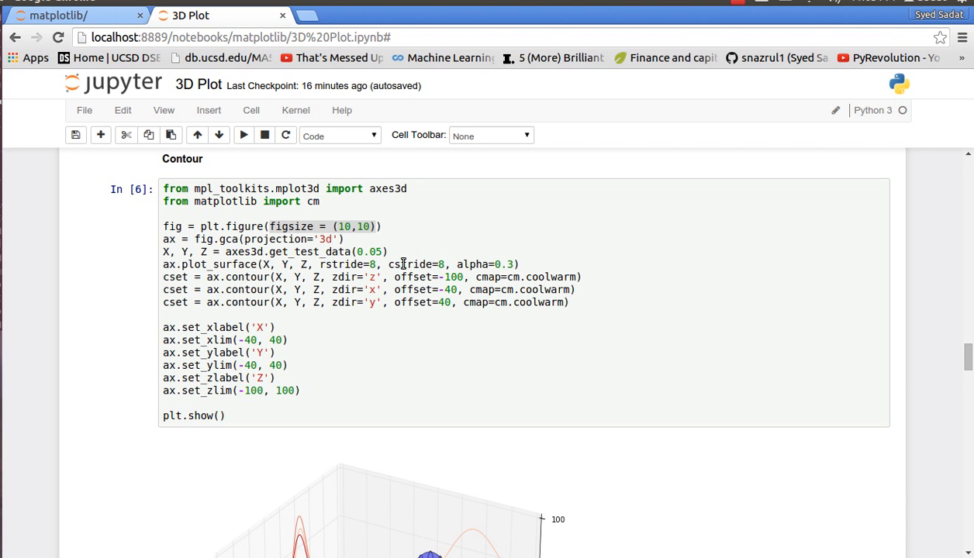
{"action": "mouse_move", "coordinate": [513, 264]}
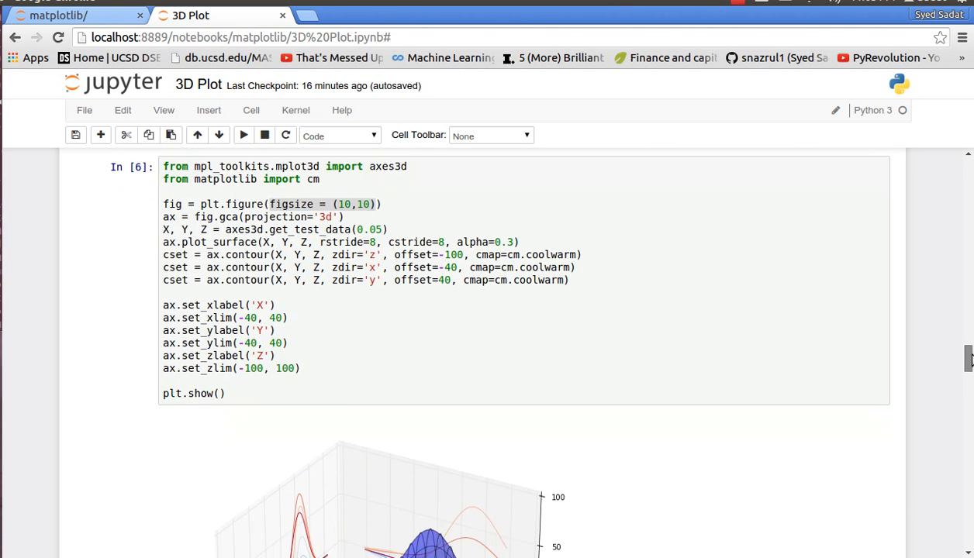
{"action": "scroll", "scroll_direction": "down", "scroll_amount": 3}
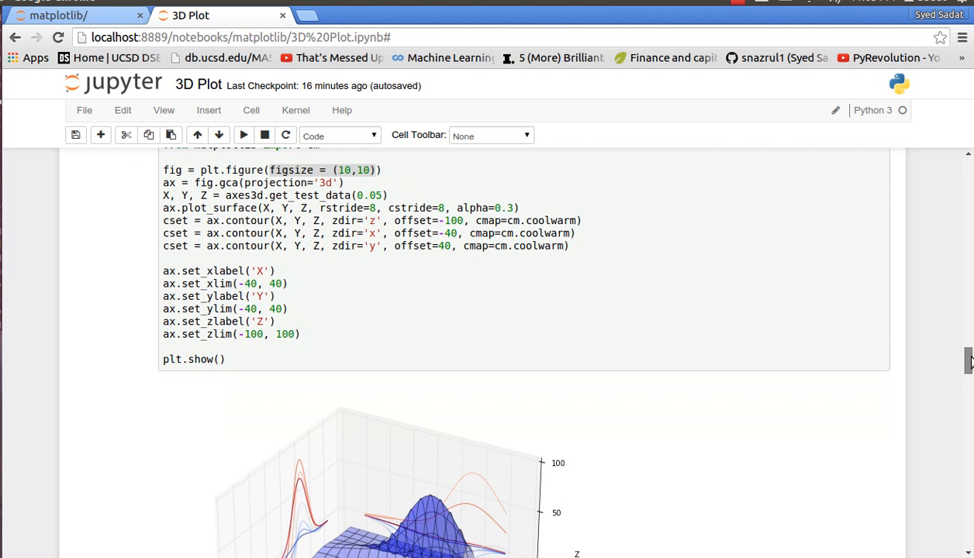
{"action": "scroll", "scroll_direction": "down", "scroll_amount": 3}
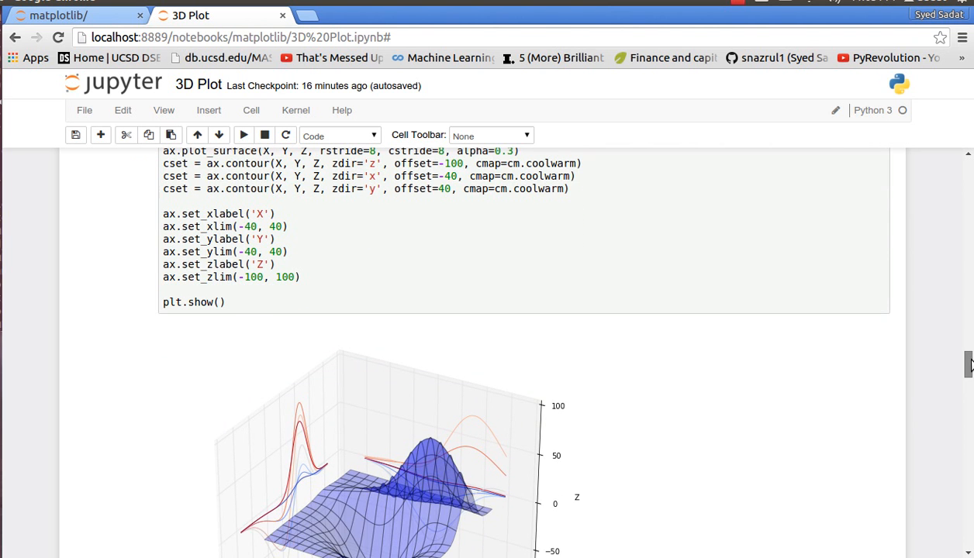
{"action": "scroll", "scroll_direction": "up", "scroll_amount": 3}
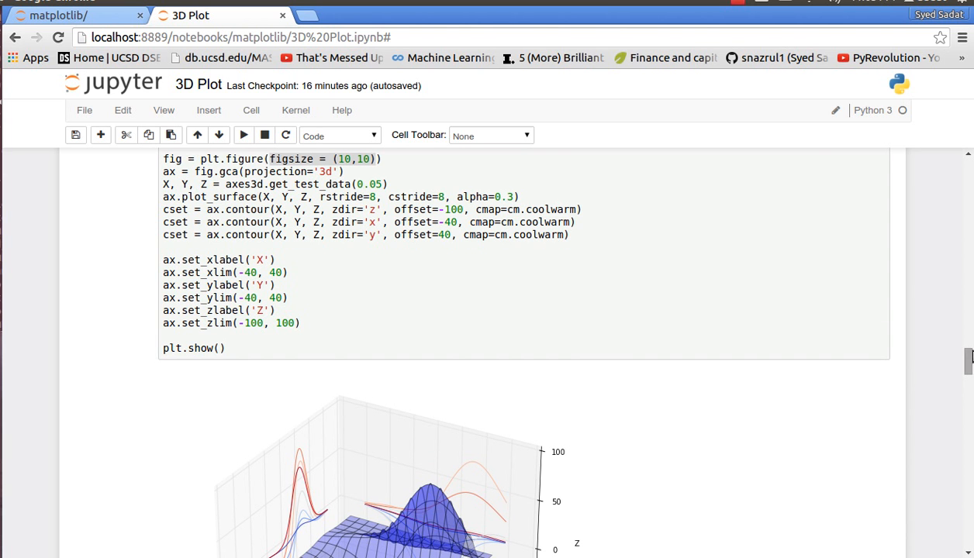
{"action": "scroll", "scroll_direction": "down", "scroll_amount": 3}
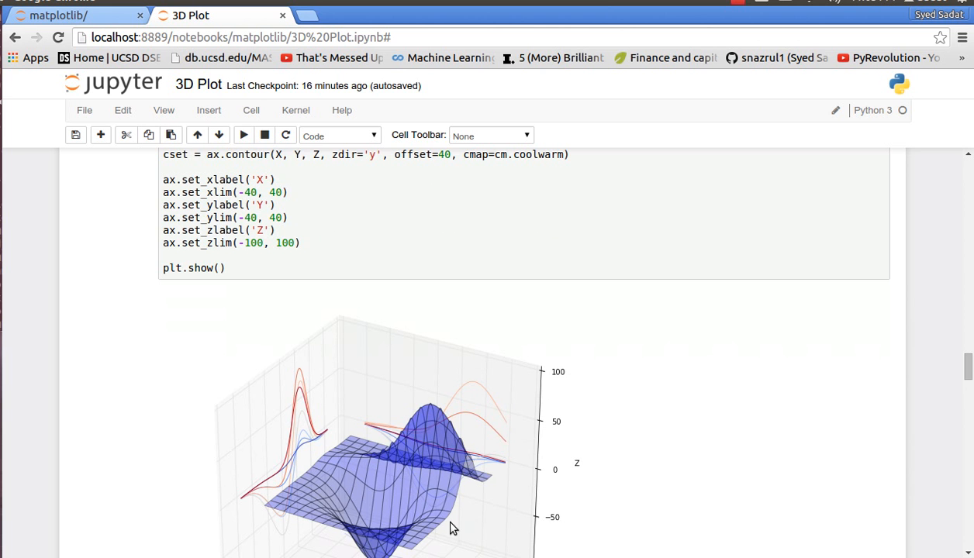
{"action": "scroll", "scroll_direction": "up", "scroll_amount": 3}
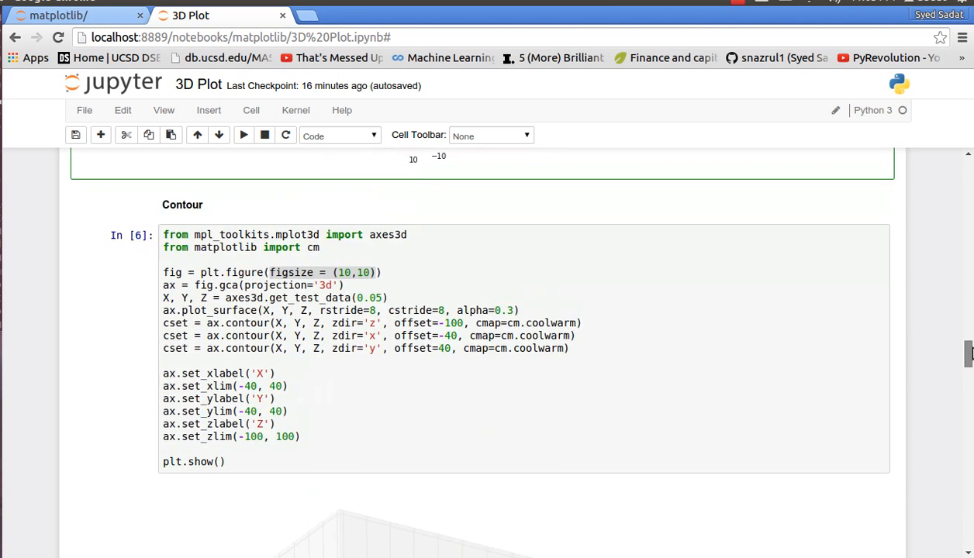
{"action": "scroll", "scroll_direction": "down", "scroll_amount": 3}
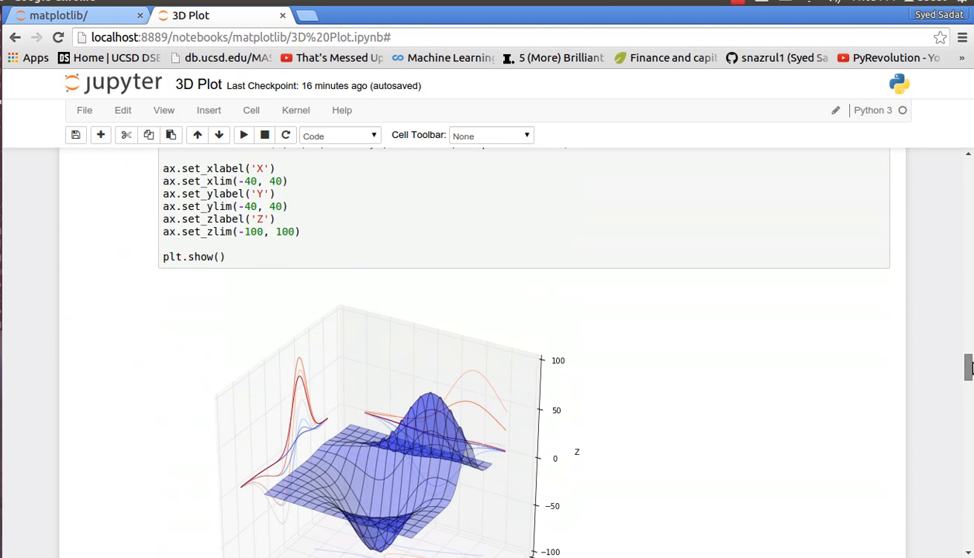
{"action": "scroll", "scroll_direction": "up", "scroll_amount": 3}
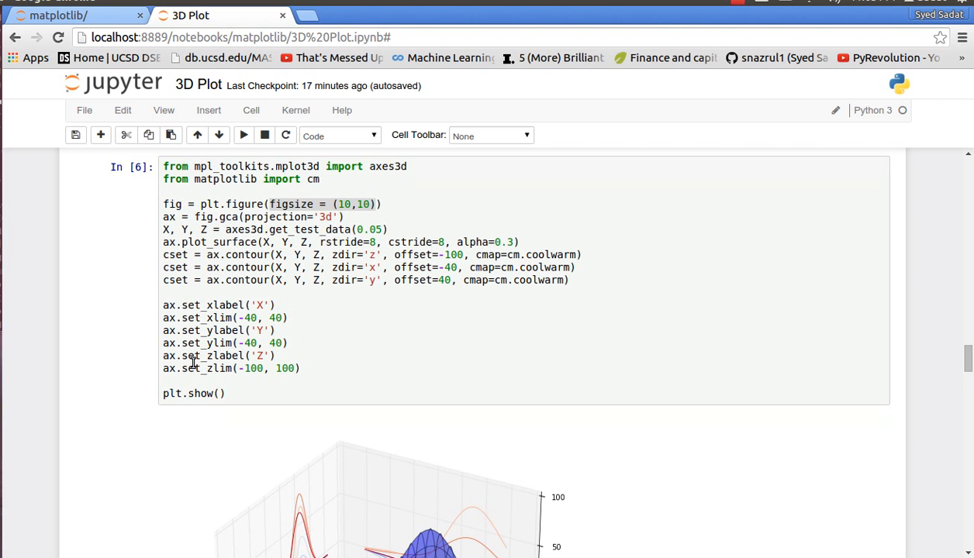
{"action": "mouse_move", "coordinate": [434, 489]}
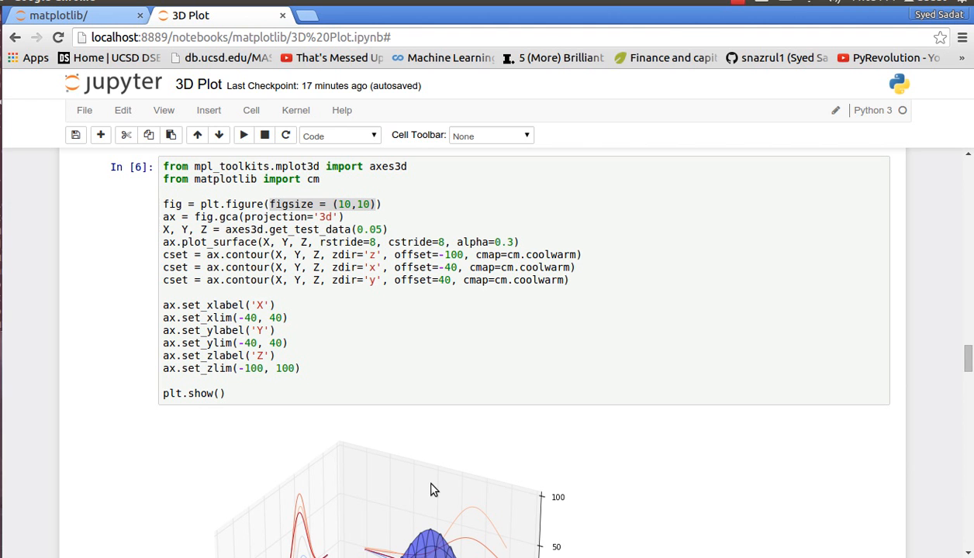
{"action": "mouse_move", "coordinate": [786, 429]}
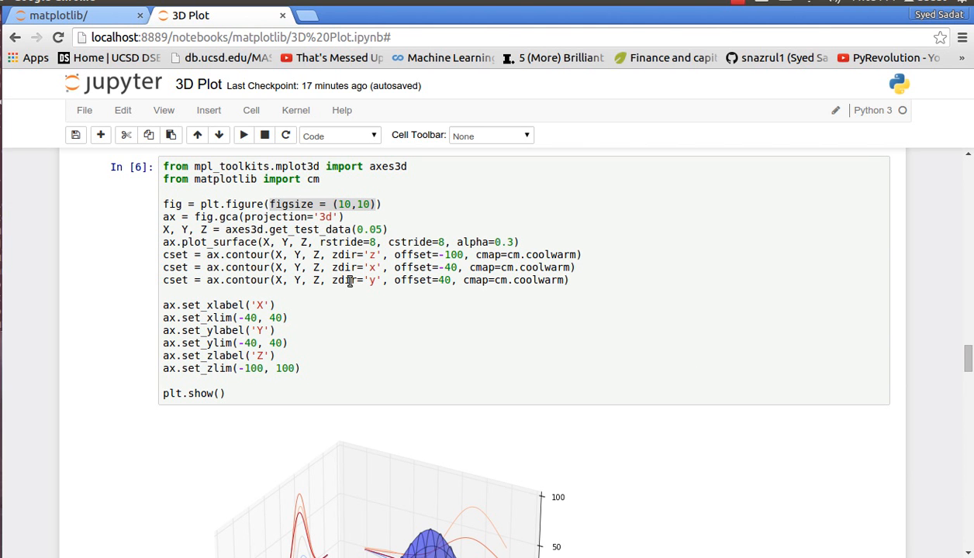
{"action": "mouse_move", "coordinate": [302, 307]}
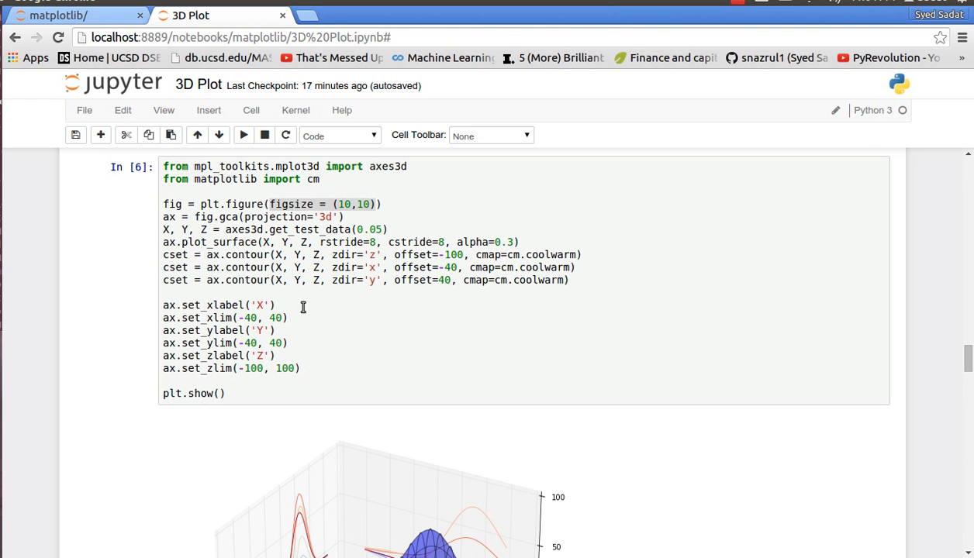
{"action": "mouse_move", "coordinate": [456, 262]}
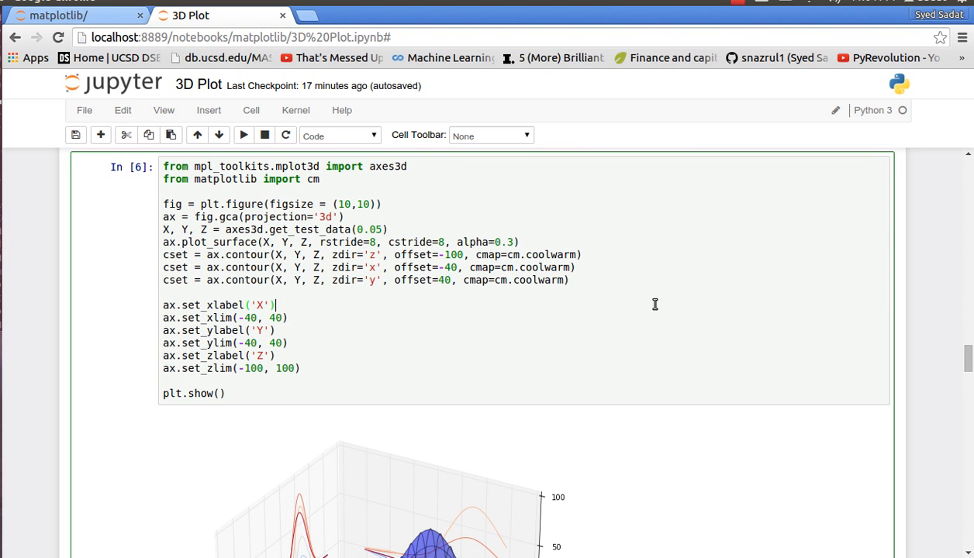
{"action": "scroll", "scroll_direction": "down", "scroll_amount": 3}
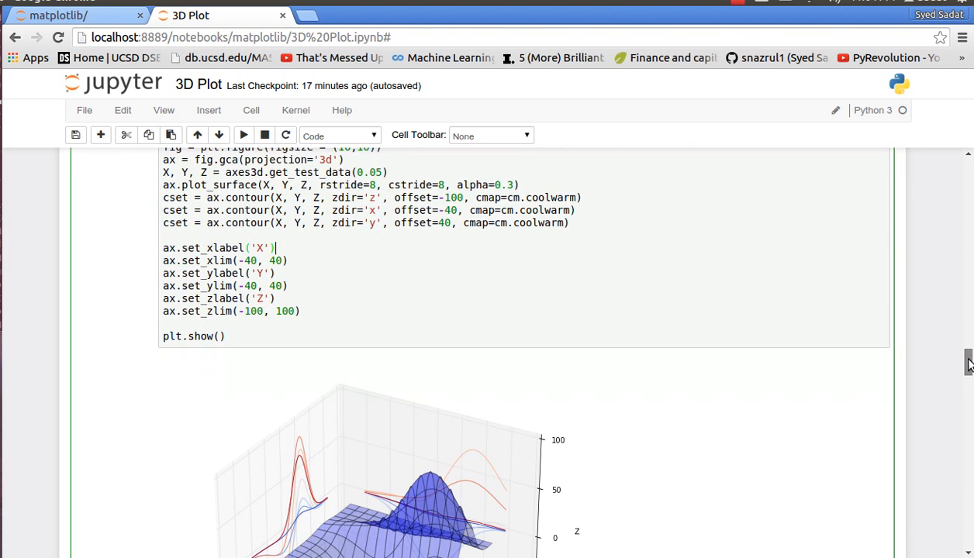
{"action": "scroll", "scroll_direction": "up", "scroll_amount": 3}
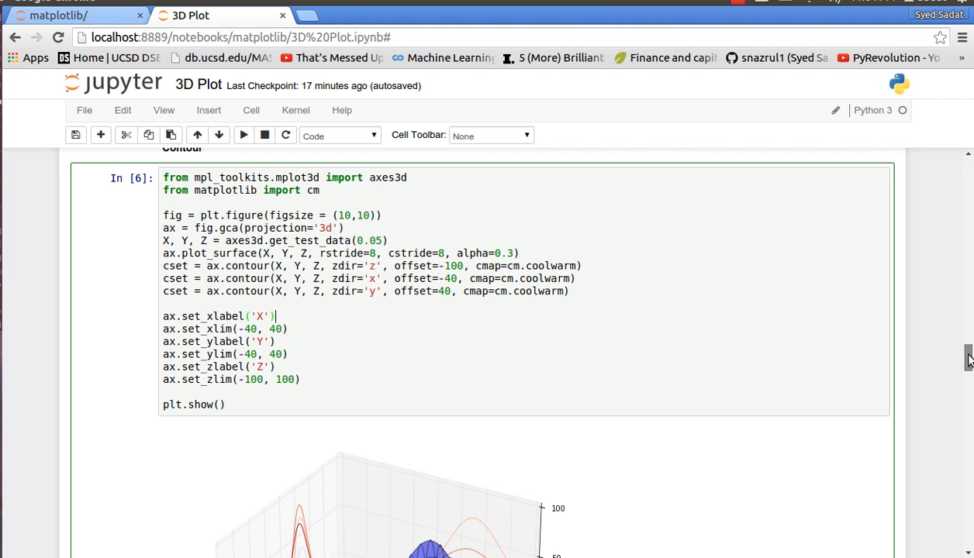
{"action": "scroll", "scroll_direction": "down", "scroll_amount": 3}
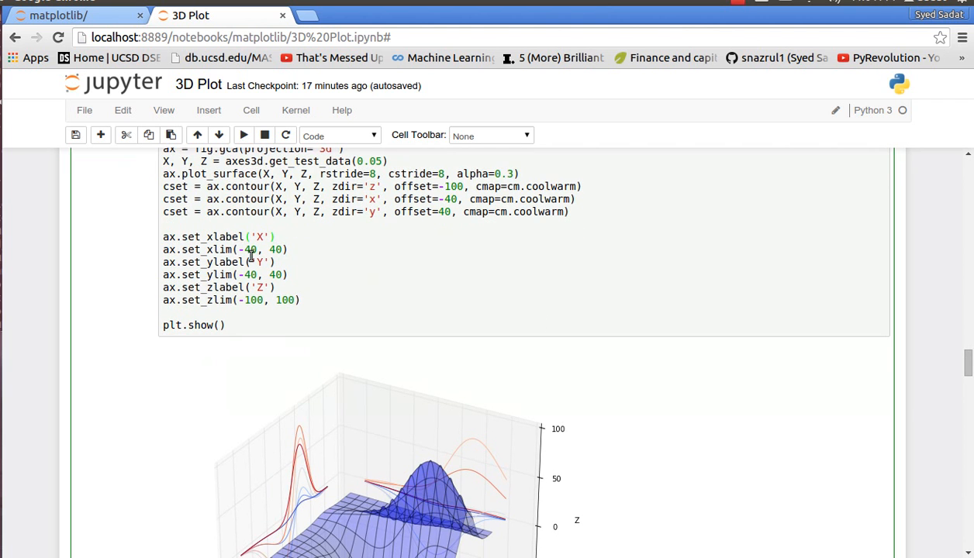
{"action": "mouse_move", "coordinate": [324, 287]}
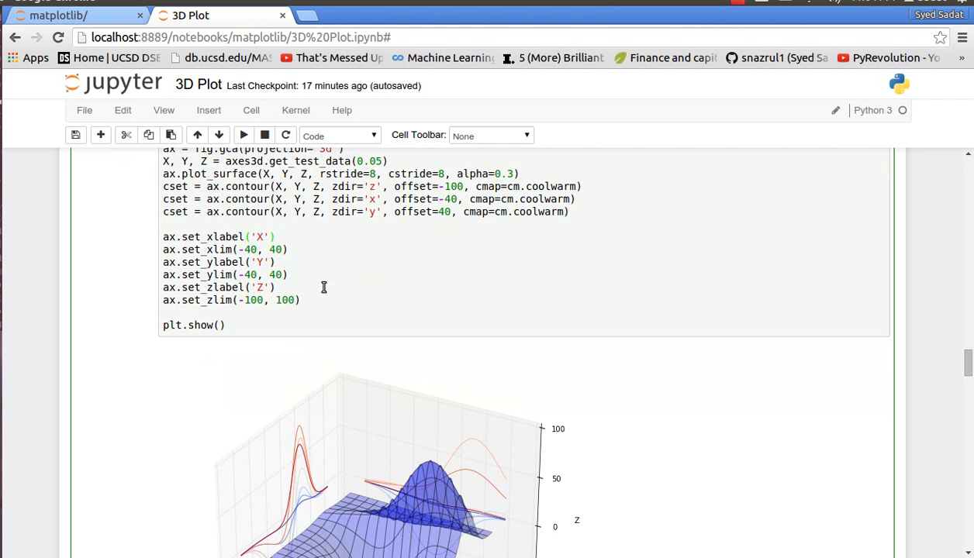
{"action": "scroll", "scroll_direction": "down", "scroll_amount": 3}
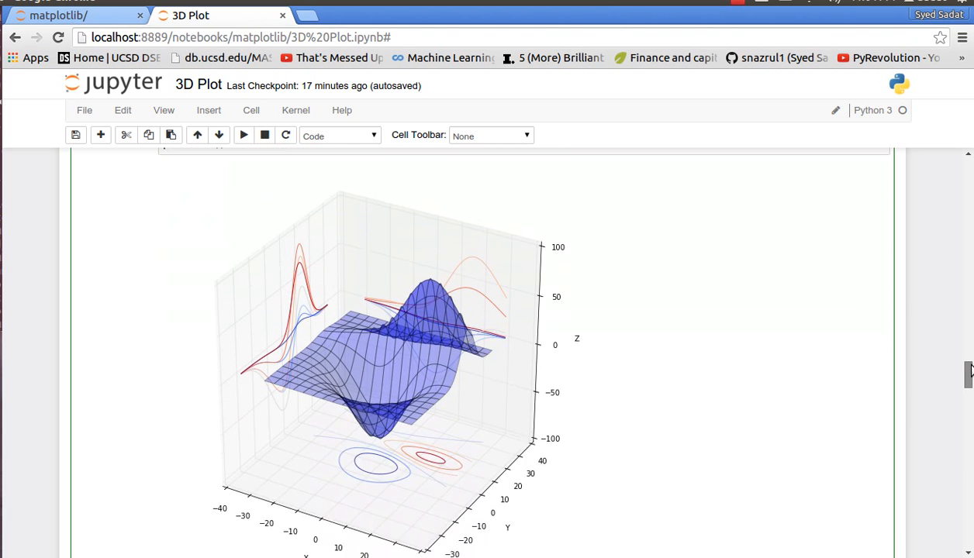
{"action": "scroll", "scroll_direction": "down", "scroll_amount": 3}
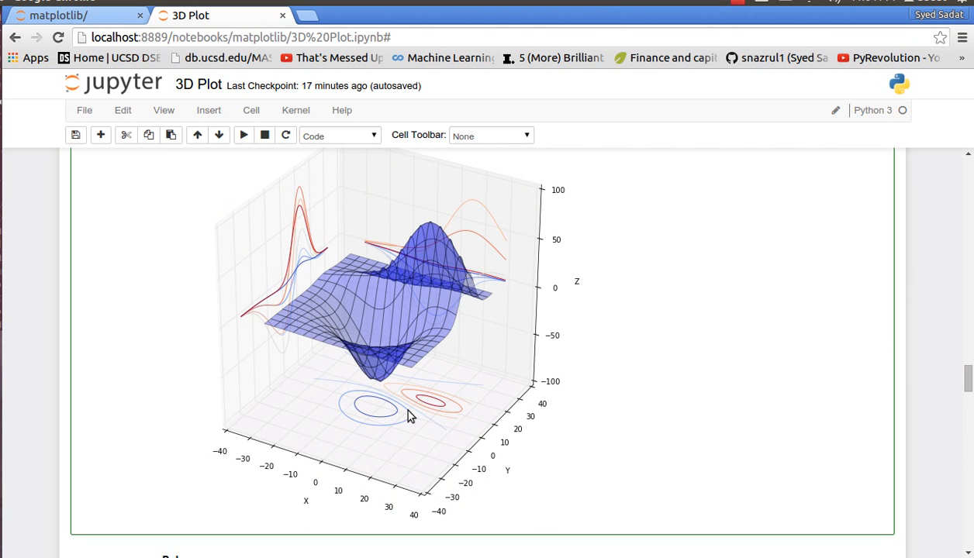
{"action": "mouse_move", "coordinate": [758, 385]}
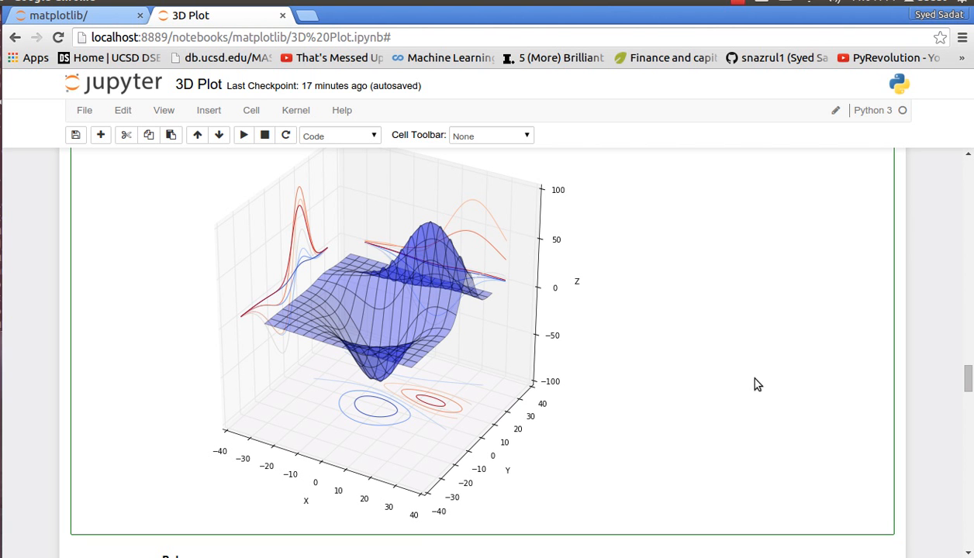
{"action": "scroll", "scroll_direction": "down", "scroll_amount": 3}
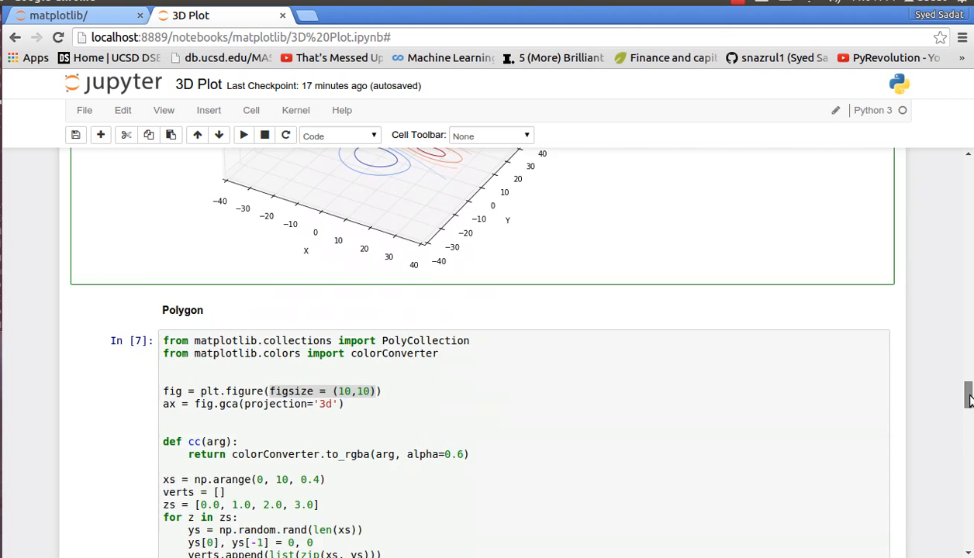
{"action": "scroll", "scroll_direction": "down", "scroll_amount": 3}
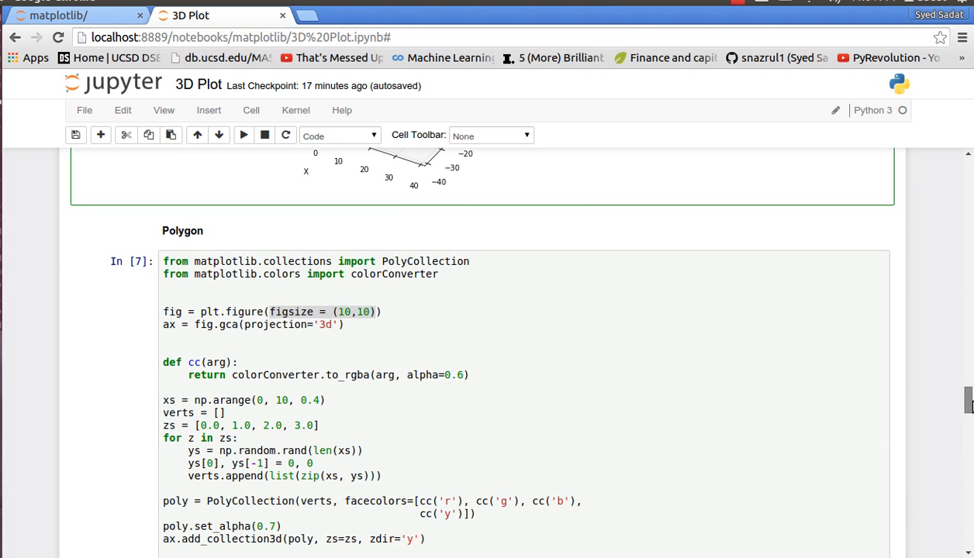
{"action": "scroll", "scroll_direction": "down", "scroll_amount": 3}
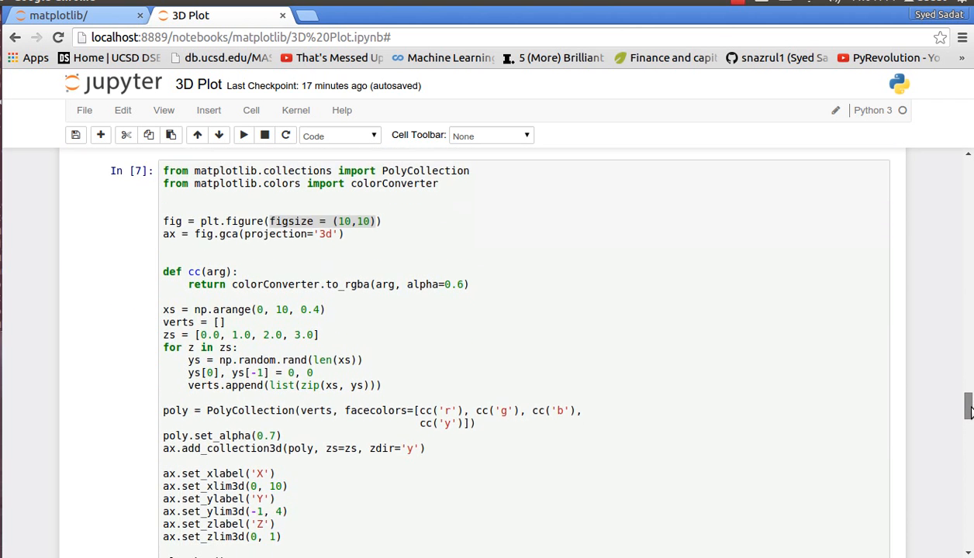
{"action": "scroll", "scroll_direction": "down", "scroll_amount": 3}
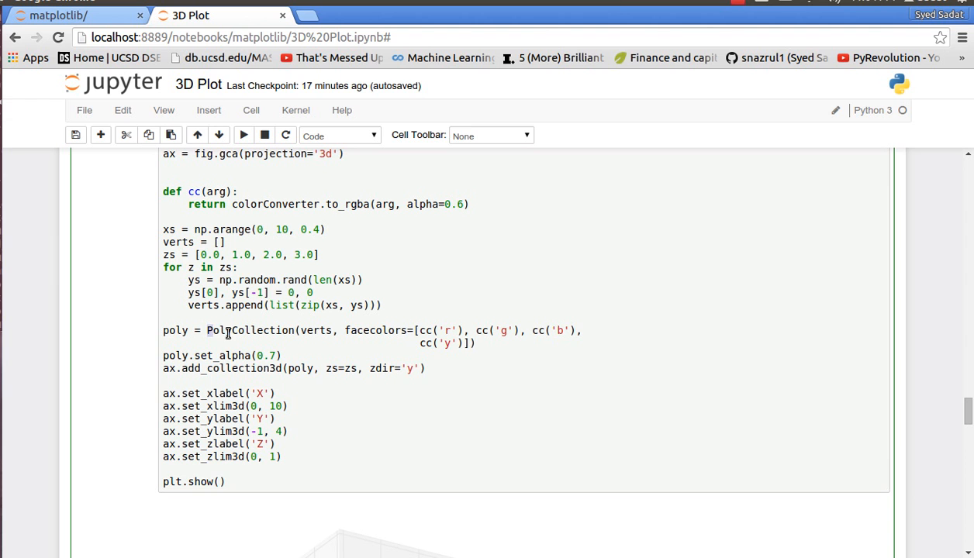
{"action": "mouse_move", "coordinate": [319, 333]}
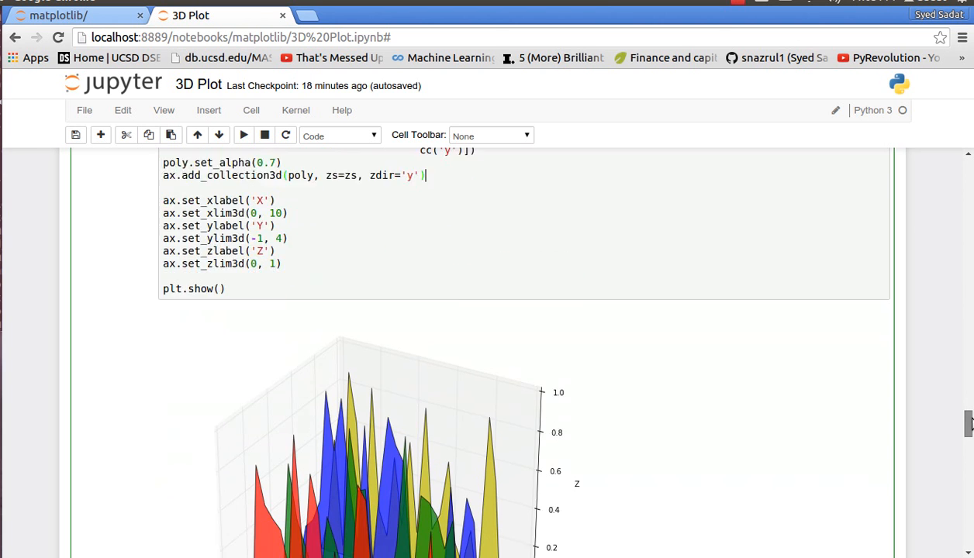
Scroll past the four-layer polygon plot output down to the Bar section's In [8] code cell
{"action": "scroll", "scroll_direction": "down", "scroll_amount": 3}
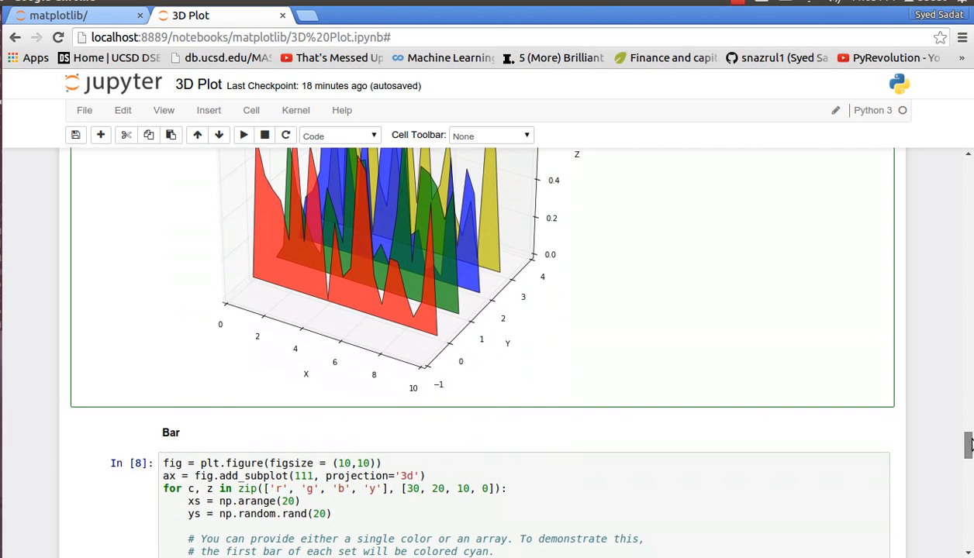
{"action": "scroll", "scroll_direction": "up", "scroll_amount": 3}
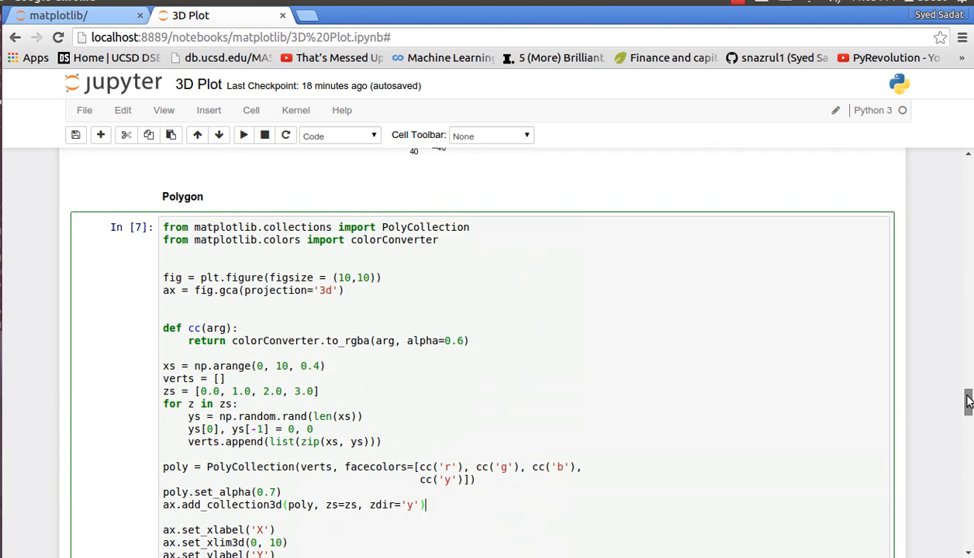
{"action": "scroll", "scroll_direction": "down", "scroll_amount": 3}
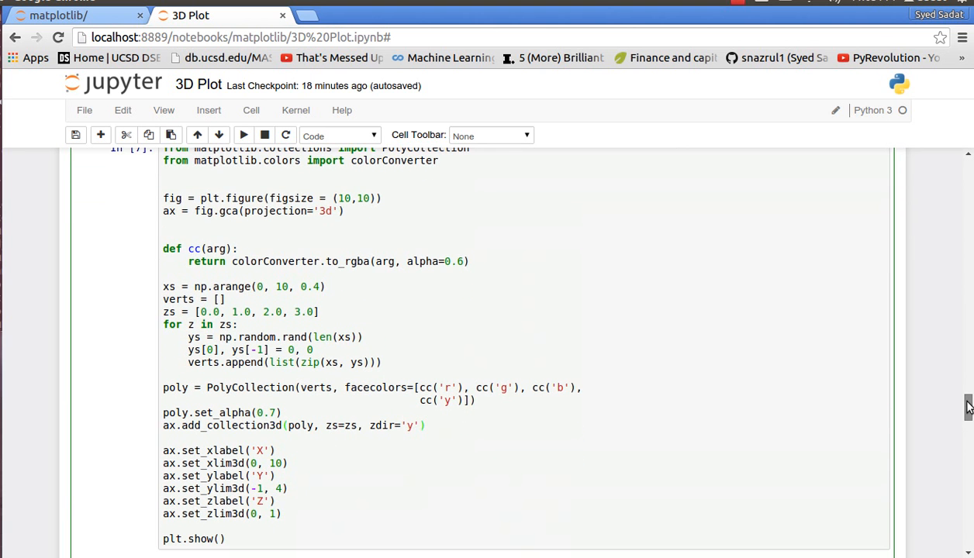
{"action": "scroll", "scroll_direction": "down", "scroll_amount": 3}
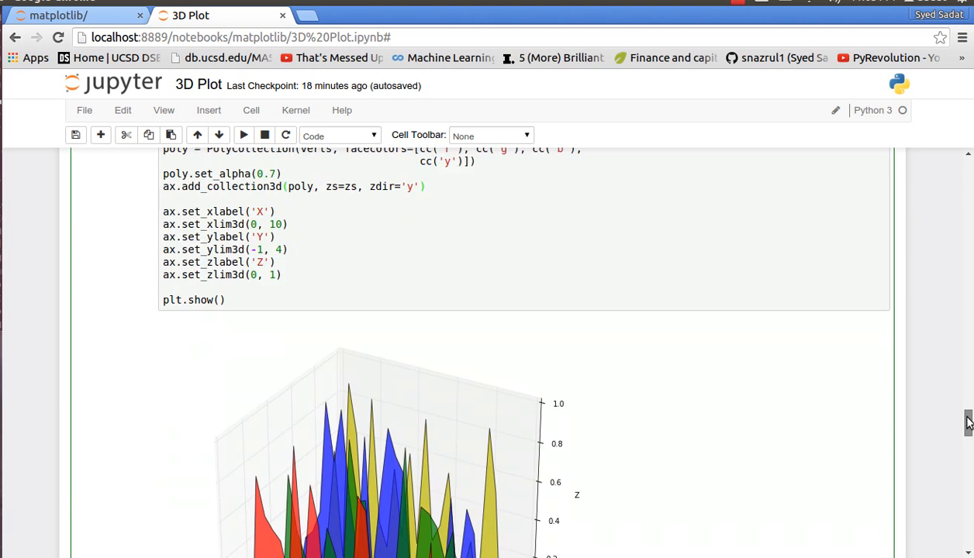
{"action": "scroll", "scroll_direction": "down", "scroll_amount": 3}
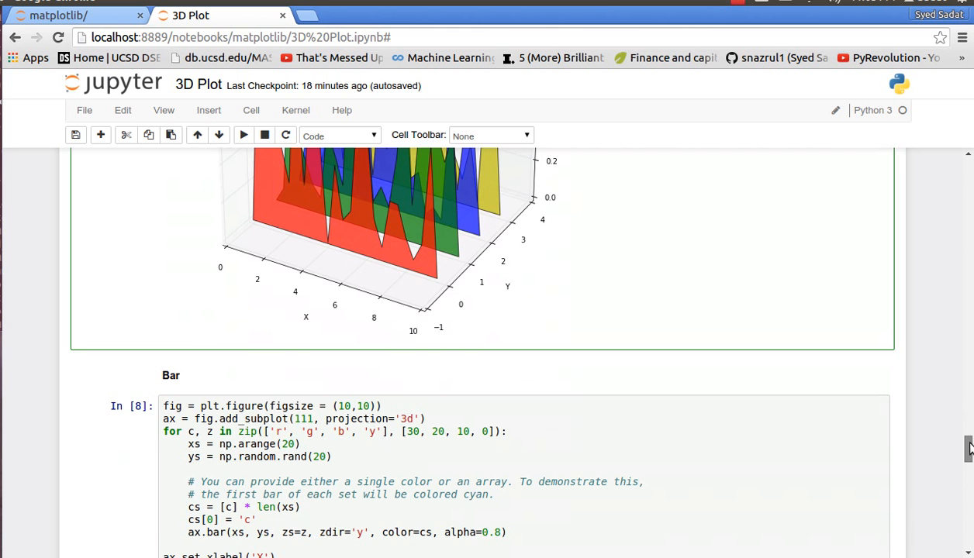
{"action": "scroll", "scroll_direction": "down", "scroll_amount": 3}
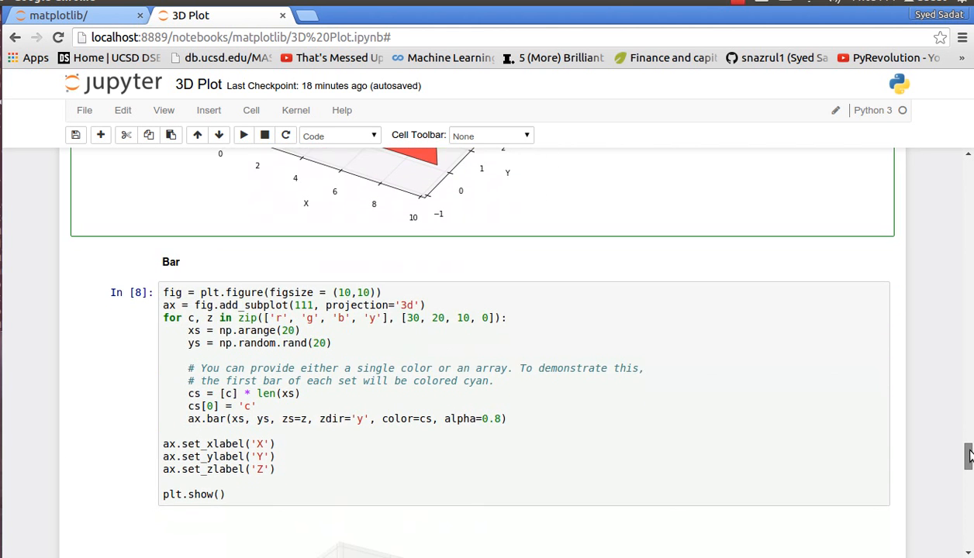
{"action": "scroll", "scroll_direction": "down", "scroll_amount": 3}
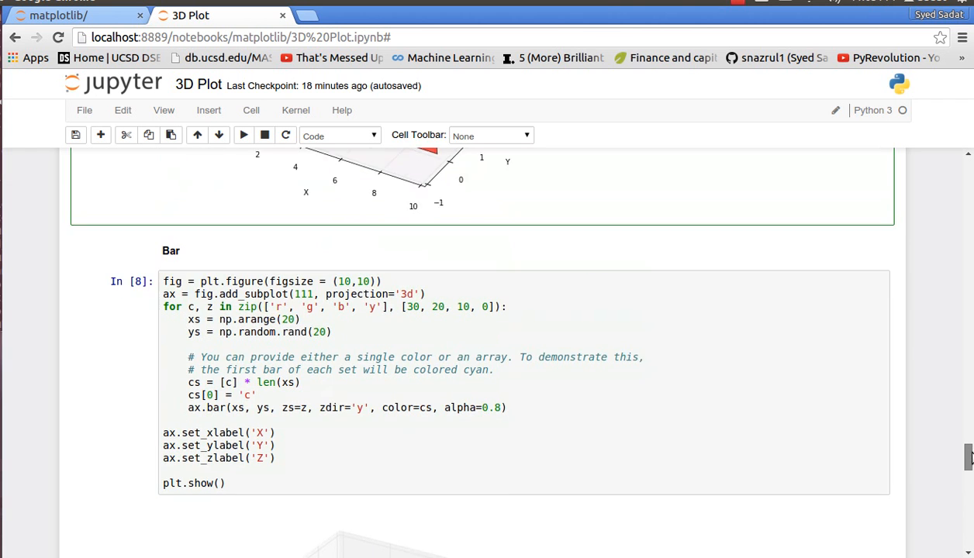
{"action": "scroll", "scroll_direction": "down", "scroll_amount": 3}
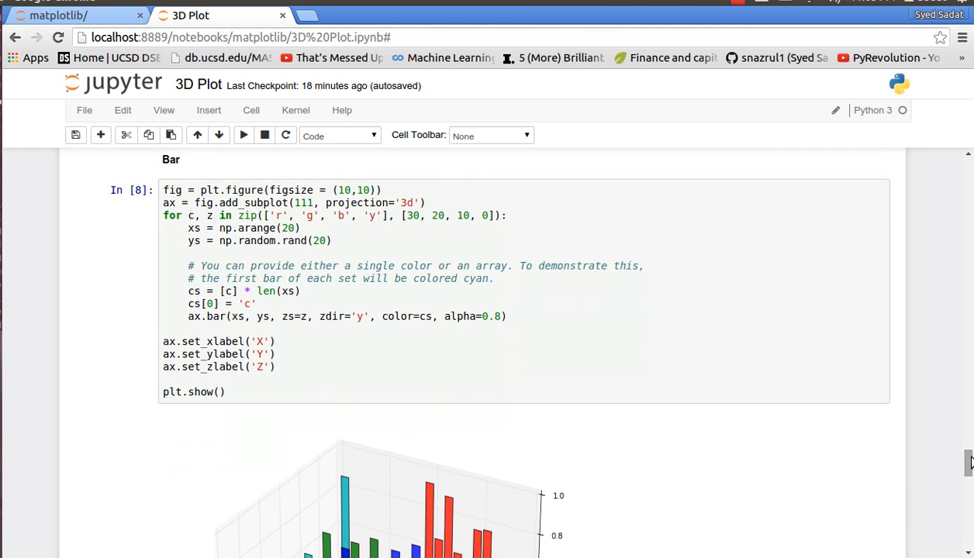
{"action": "mouse_move", "coordinate": [777, 445]}
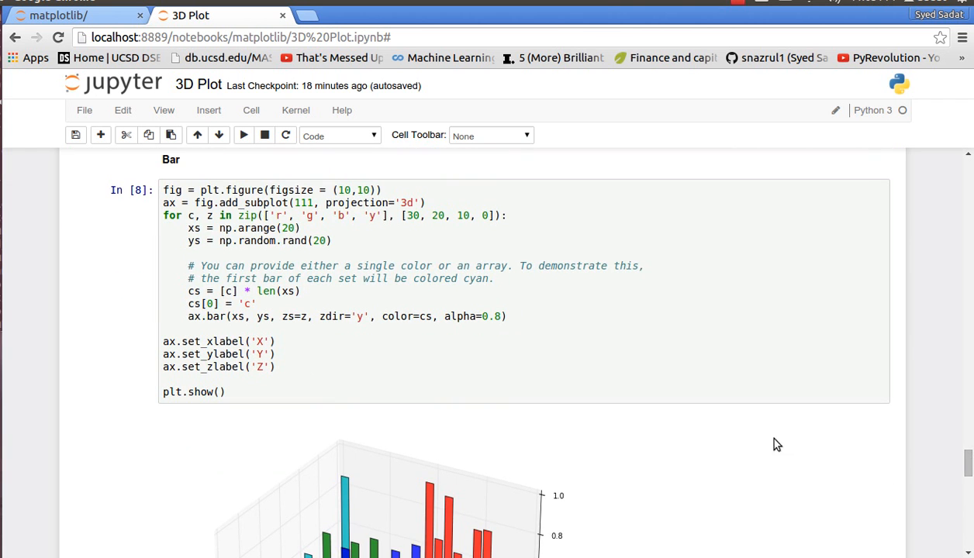
{"action": "mouse_move", "coordinate": [260, 246]}
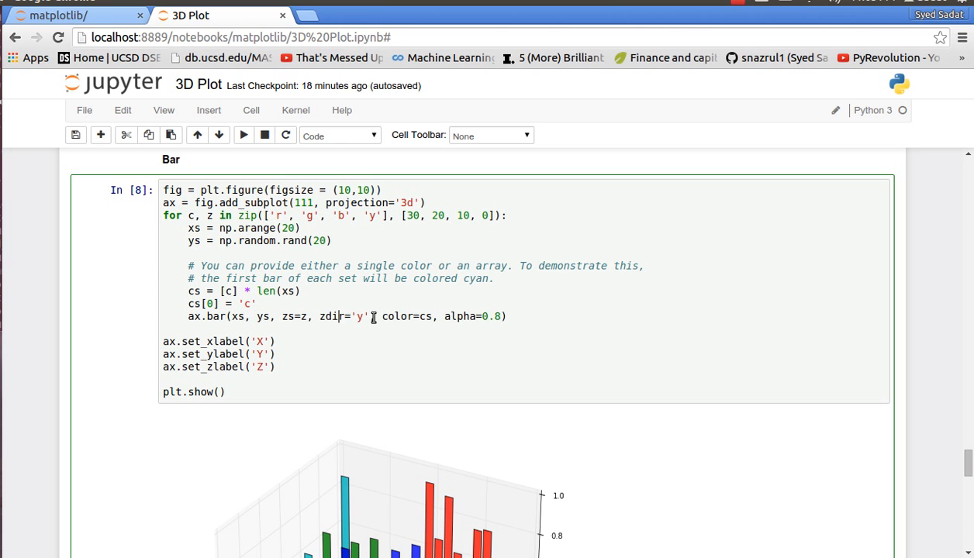
{"action": "mouse_move", "coordinate": [835, 381]}
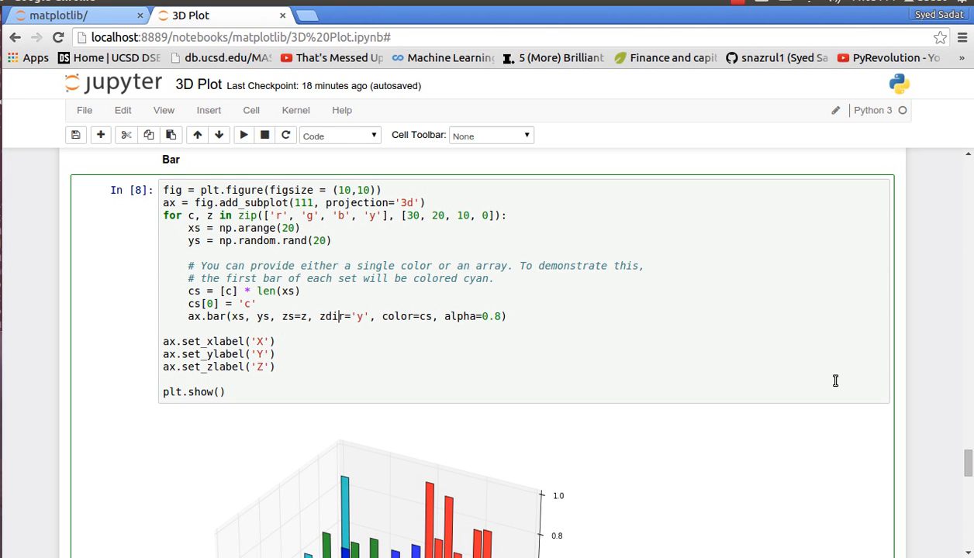
{"action": "scroll", "scroll_direction": "down", "scroll_amount": 3}
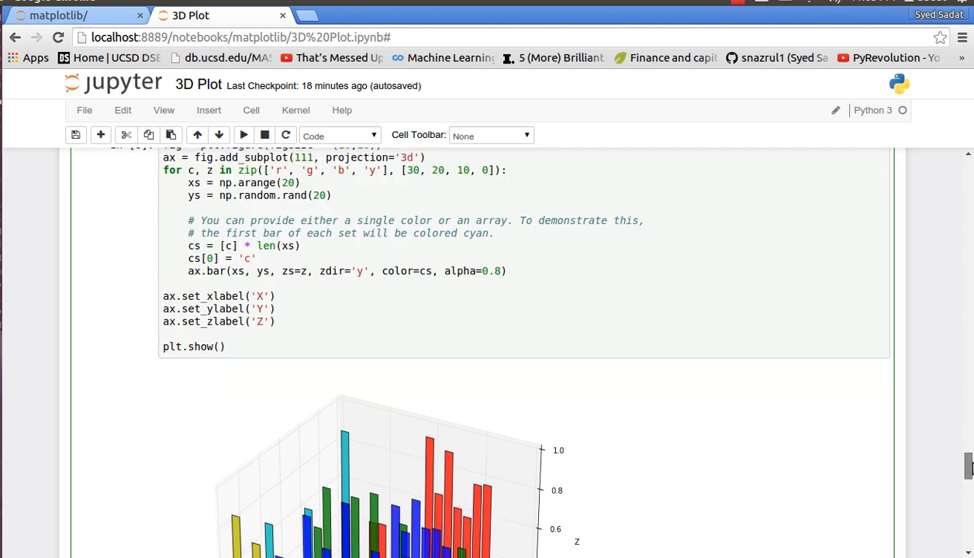
Scroll to the Quiver In [9] vector-field code and down to its 3D blue-arrow plot
{"action": "scroll", "scroll_direction": "down", "scroll_amount": 3}
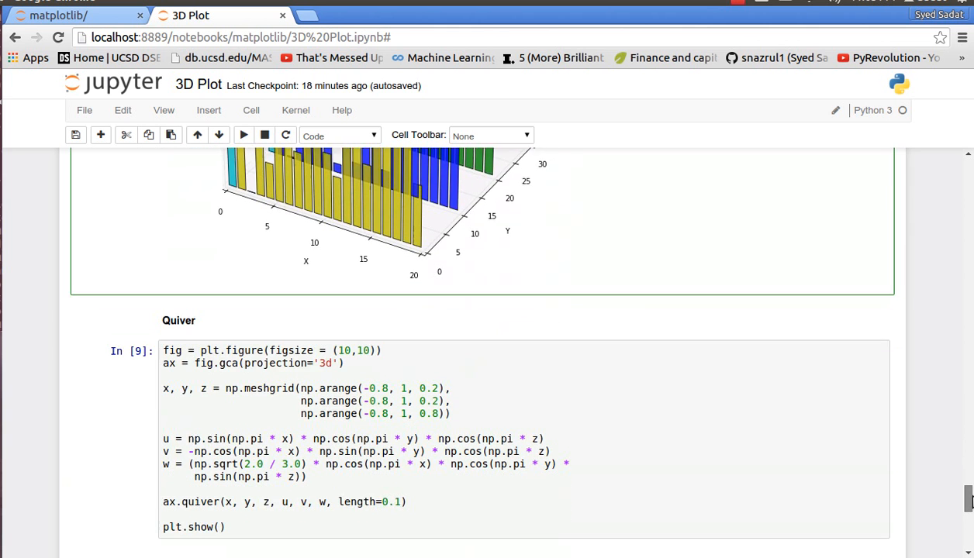
{"action": "scroll", "scroll_direction": "down", "scroll_amount": 3}
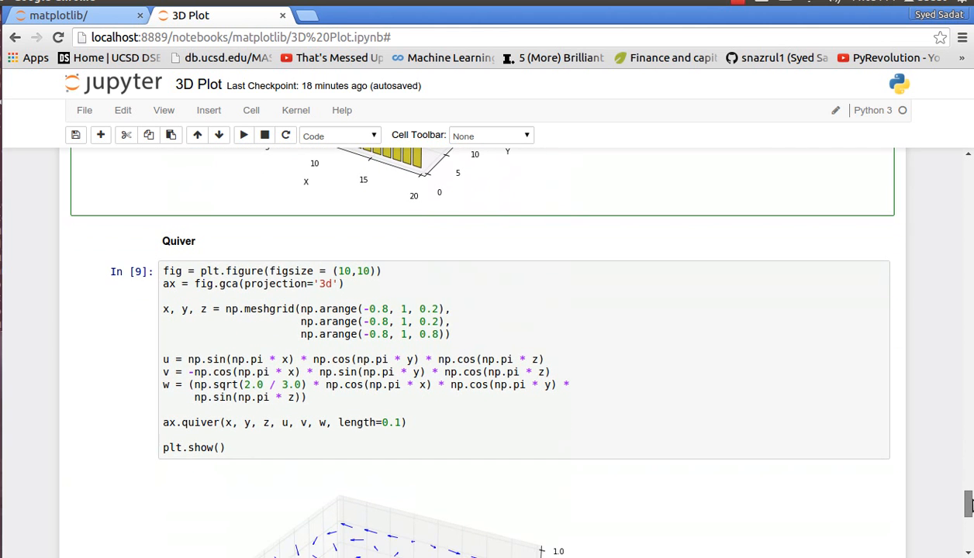
{"action": "scroll", "scroll_direction": "down", "scroll_amount": 3}
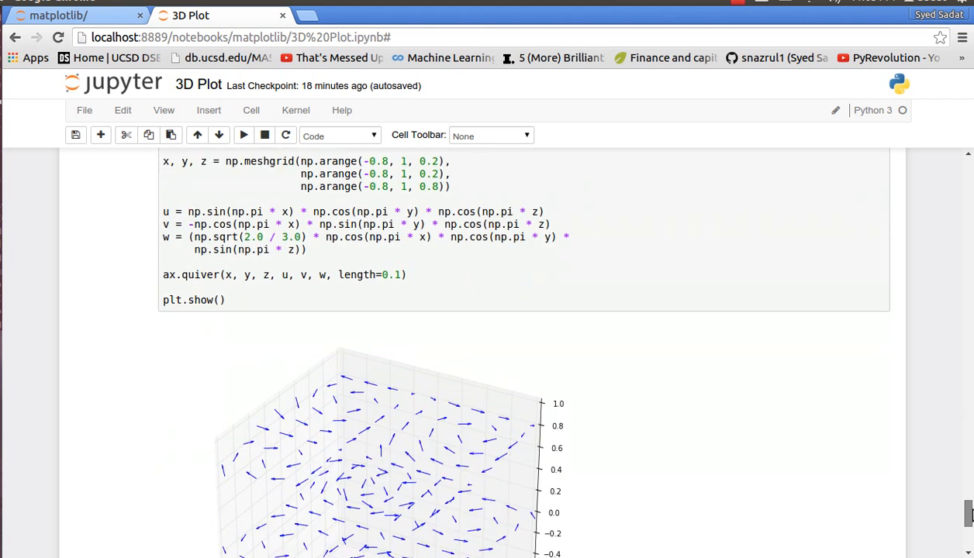
{"action": "scroll", "scroll_direction": "up", "scroll_amount": 3}
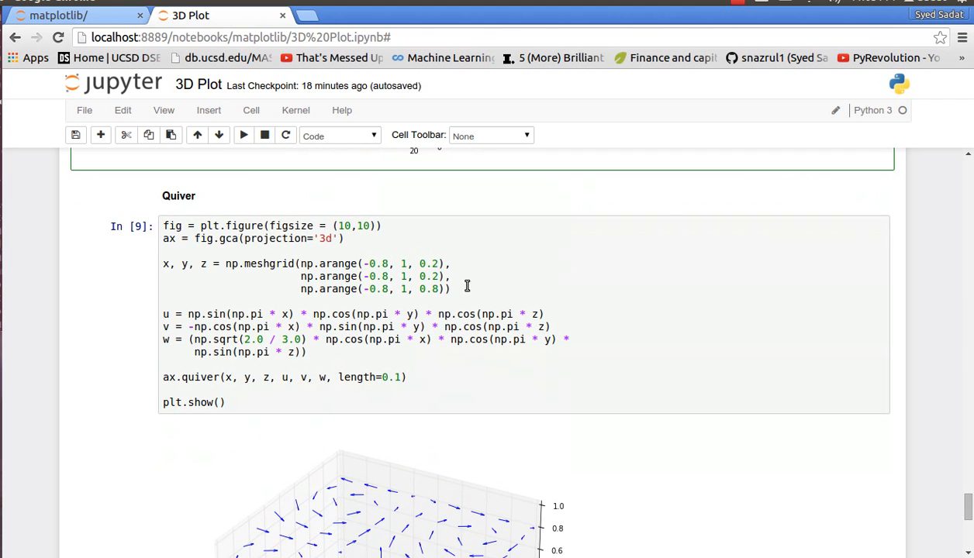
{"action": "mouse_move", "coordinate": [341, 266]}
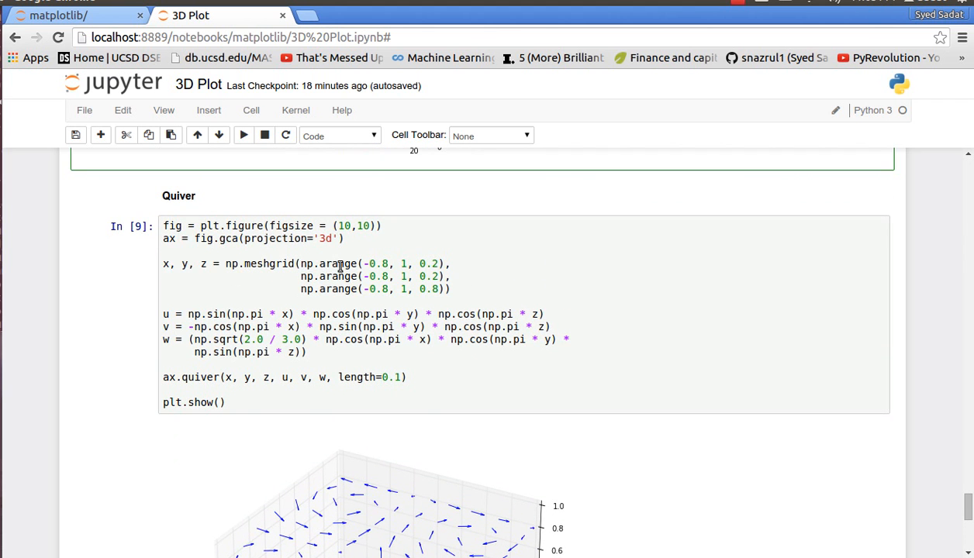
{"action": "mouse_move", "coordinate": [390, 276]}
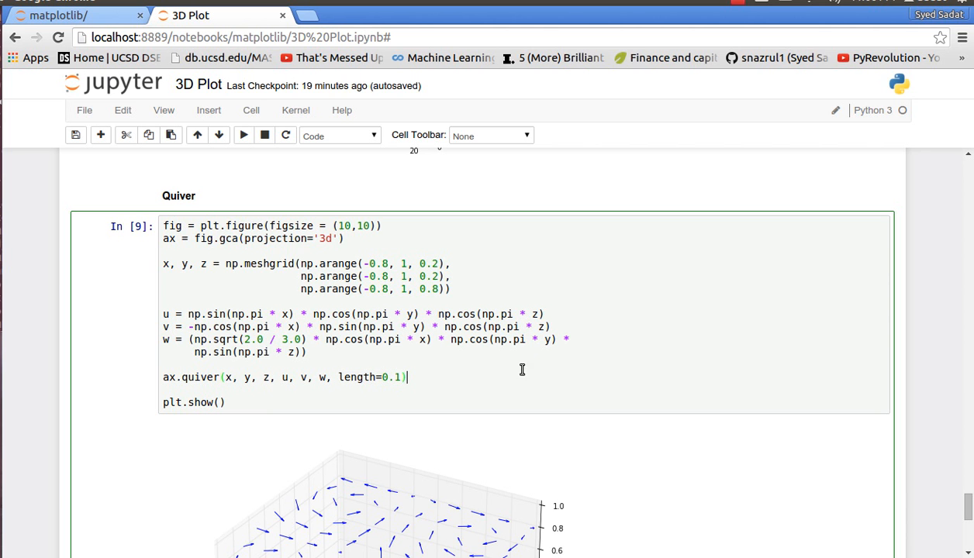
{"action": "scroll", "scroll_direction": "down", "scroll_amount": 3}
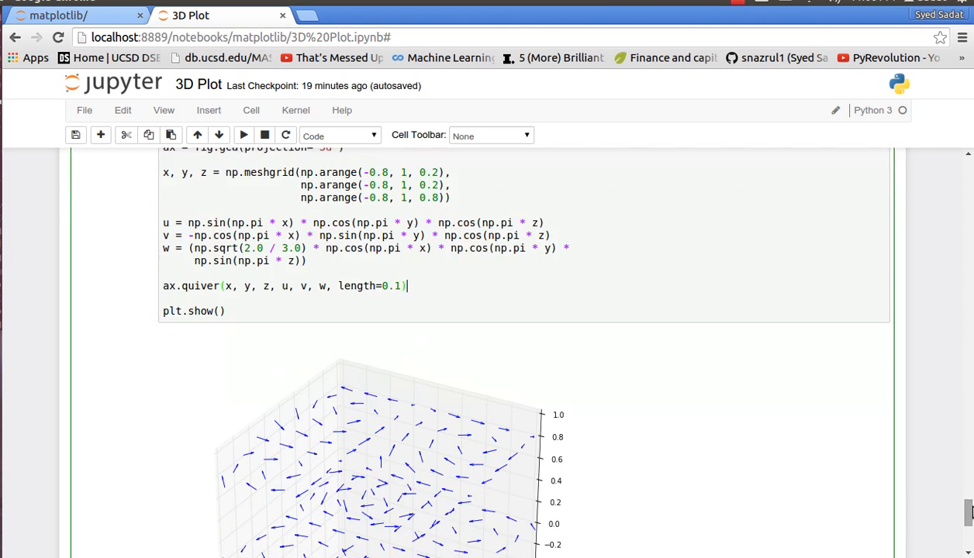
{"action": "mouse_move", "coordinate": [290, 425]}
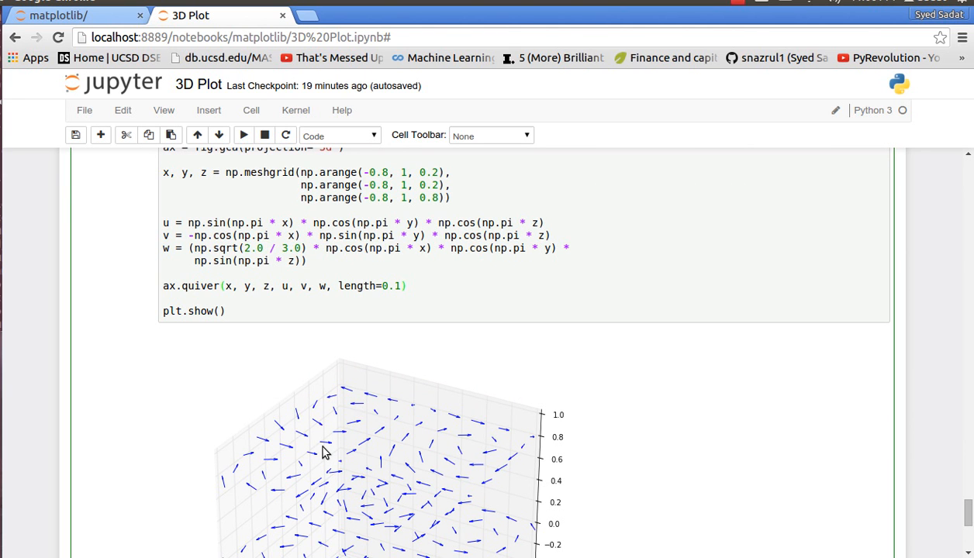
{"action": "mouse_move", "coordinate": [689, 448]}
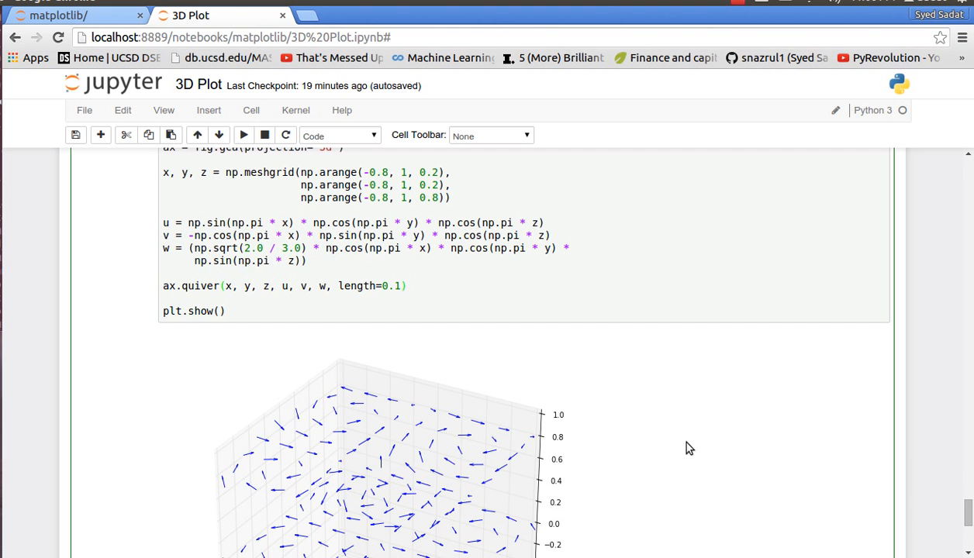
Scroll to the bottom empty cell, back up through earlier plots, and down again to the Bar cell's 3D bar chart
{"action": "scroll", "scroll_direction": "down", "scroll_amount": 3}
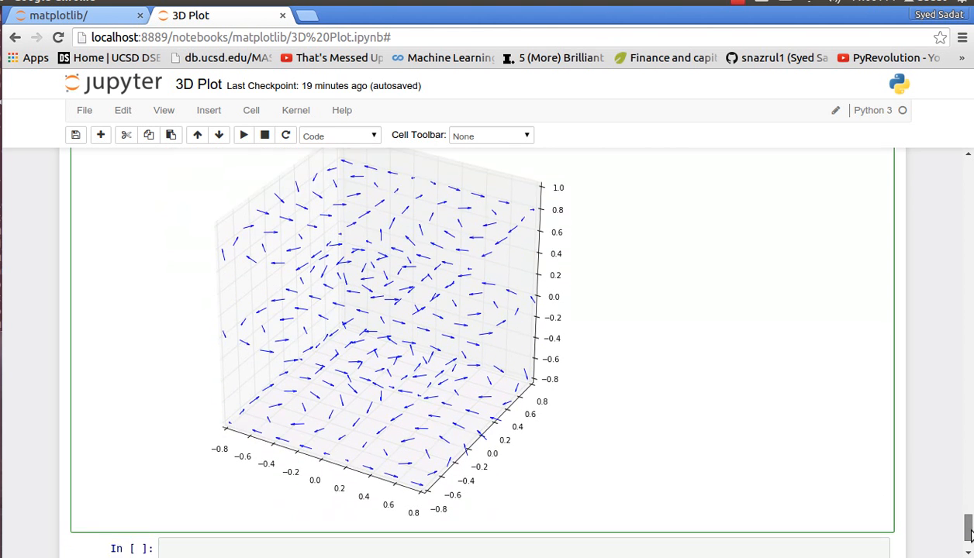
{"action": "scroll", "scroll_direction": "up", "scroll_amount": 3}
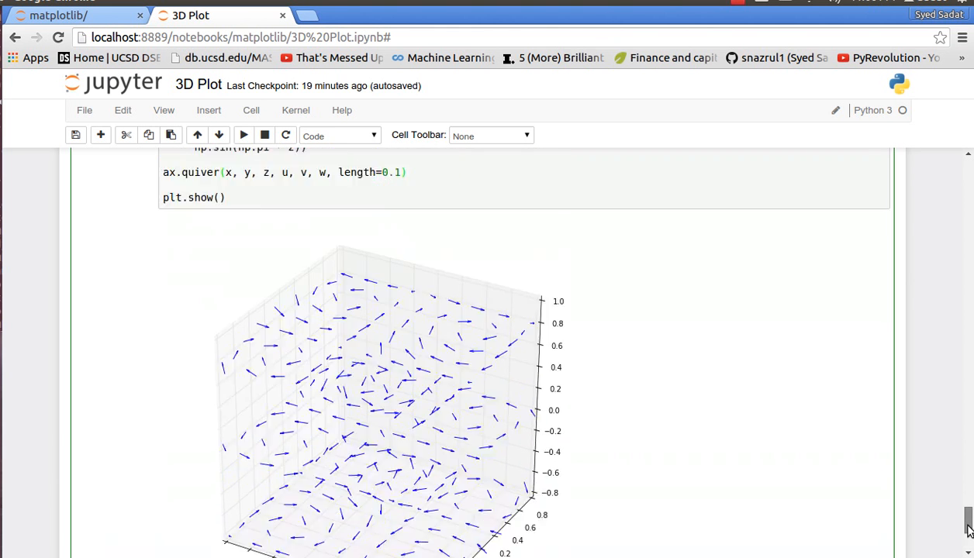
{"action": "scroll", "scroll_direction": "up", "scroll_amount": 3}
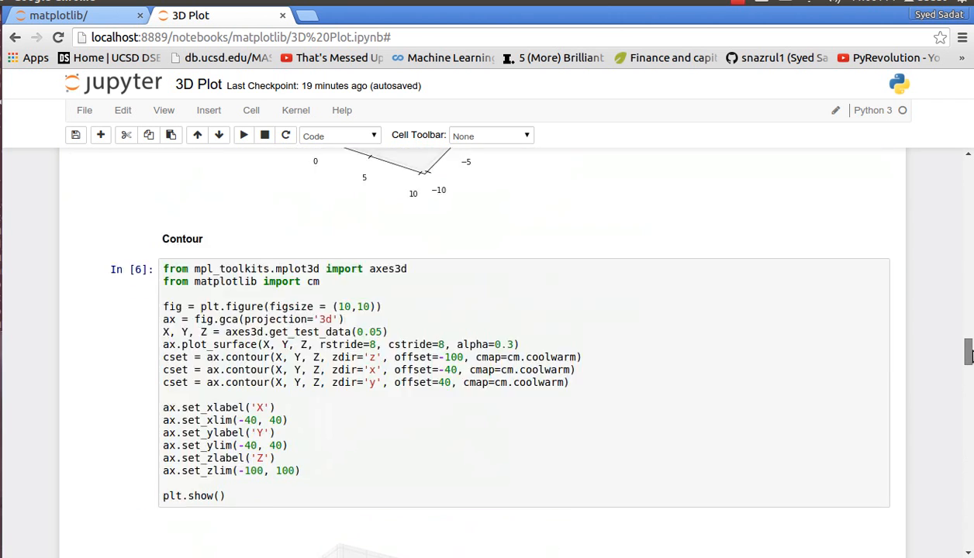
{"action": "scroll", "scroll_direction": "down", "scroll_amount": 3}
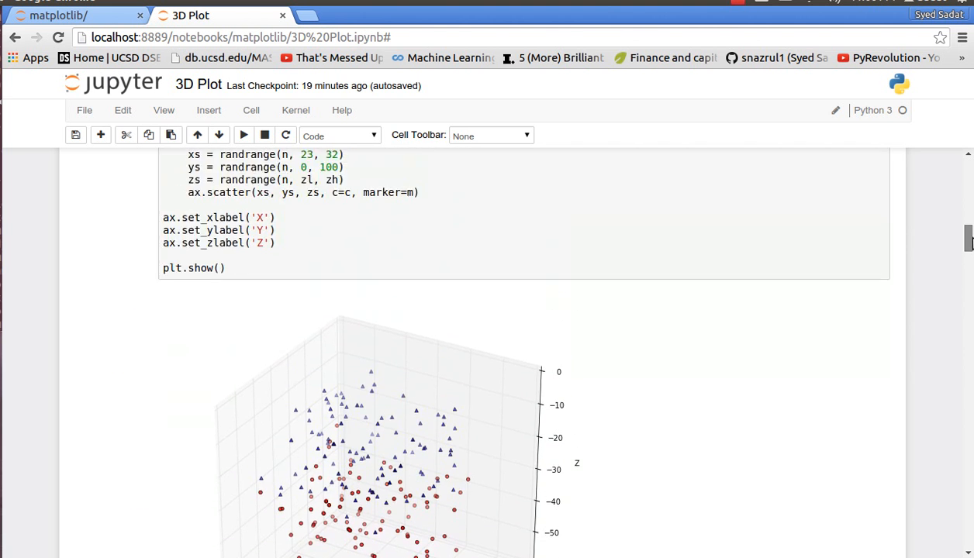
{"action": "scroll", "scroll_direction": "up", "scroll_amount": 3}
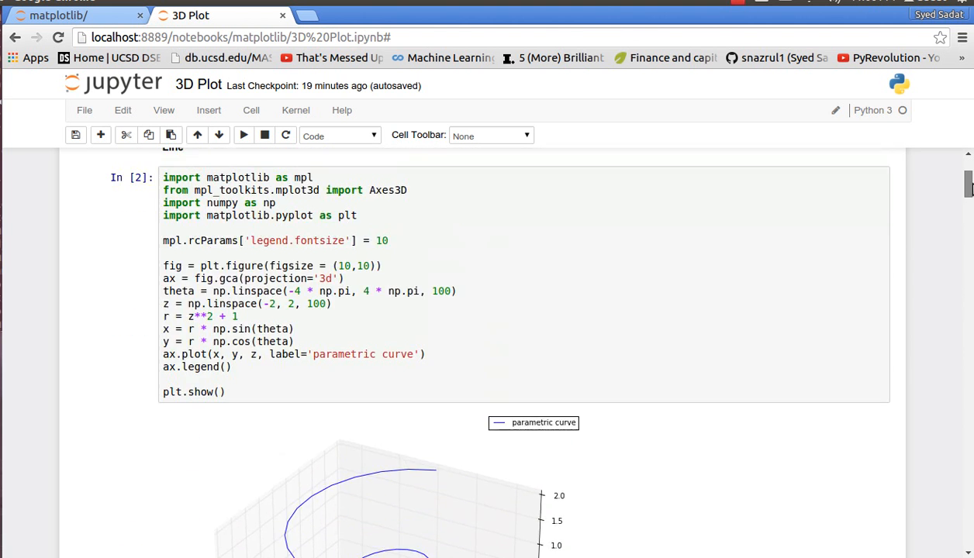
{"action": "scroll", "scroll_direction": "down", "scroll_amount": 3}
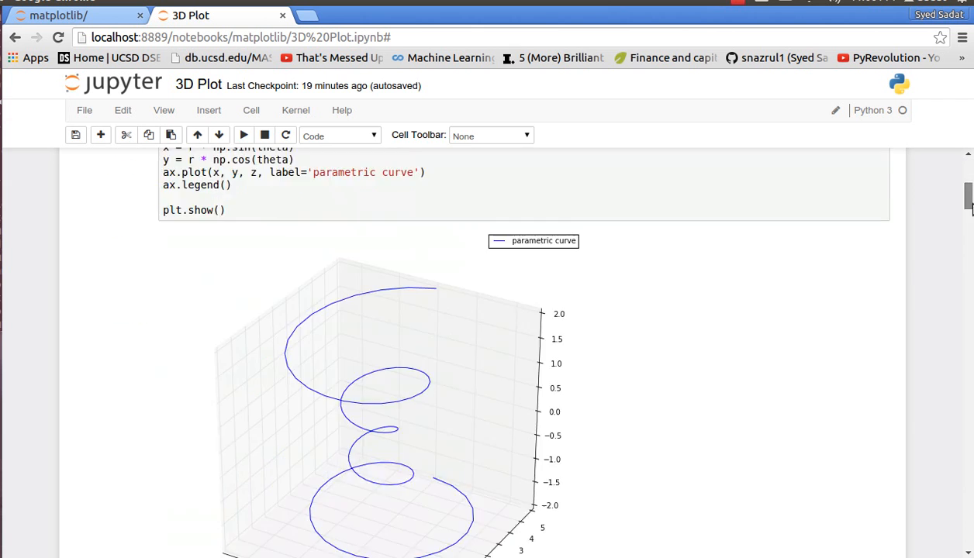
{"action": "scroll", "scroll_direction": "down", "scroll_amount": 3}
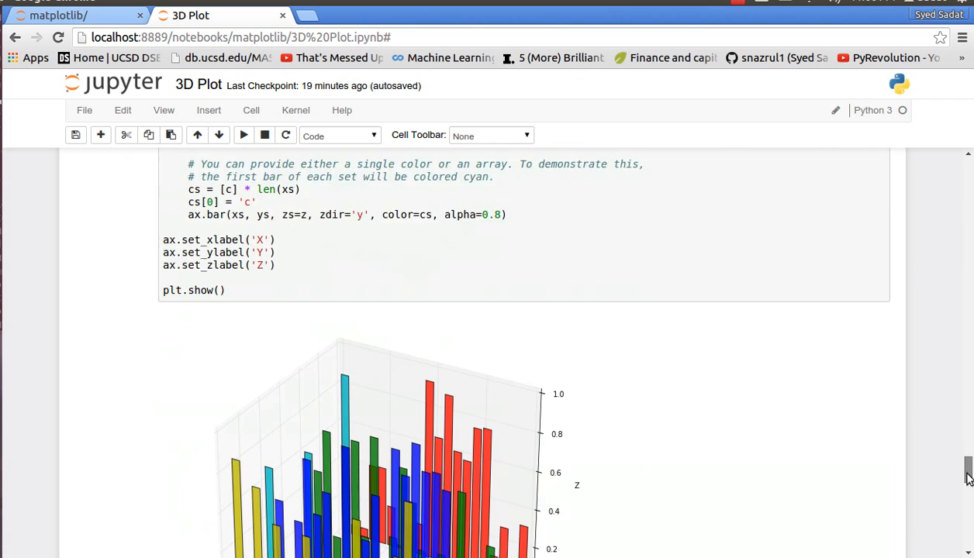